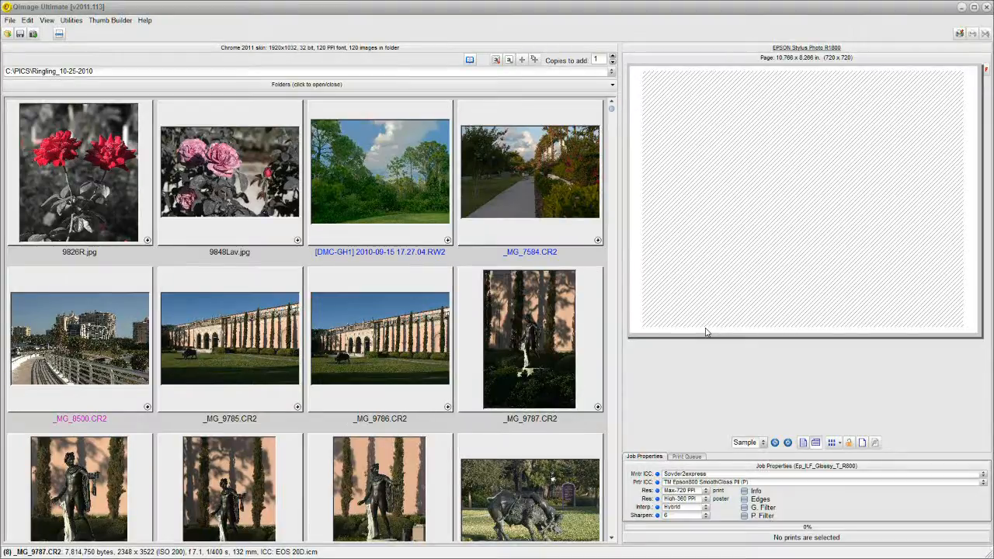
{"action": "mouse_move", "coordinate": [689, 336]}
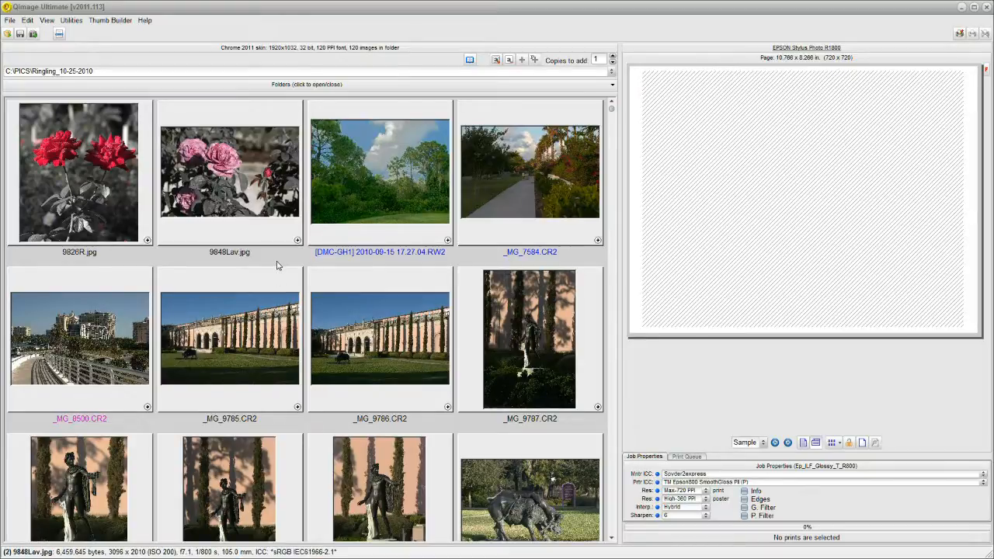
{"action": "mouse_move", "coordinate": [273, 264]}
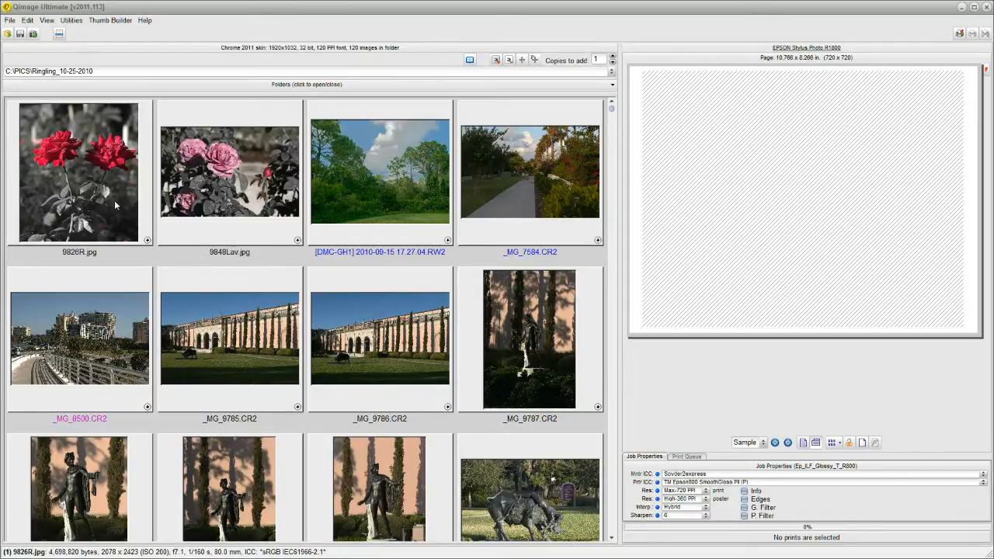
Step: Select the red rose 9826R.jpg and add the pink rose 9848Lav.jpg to the selection
{"action": "left_click", "coordinate": [78, 173]}
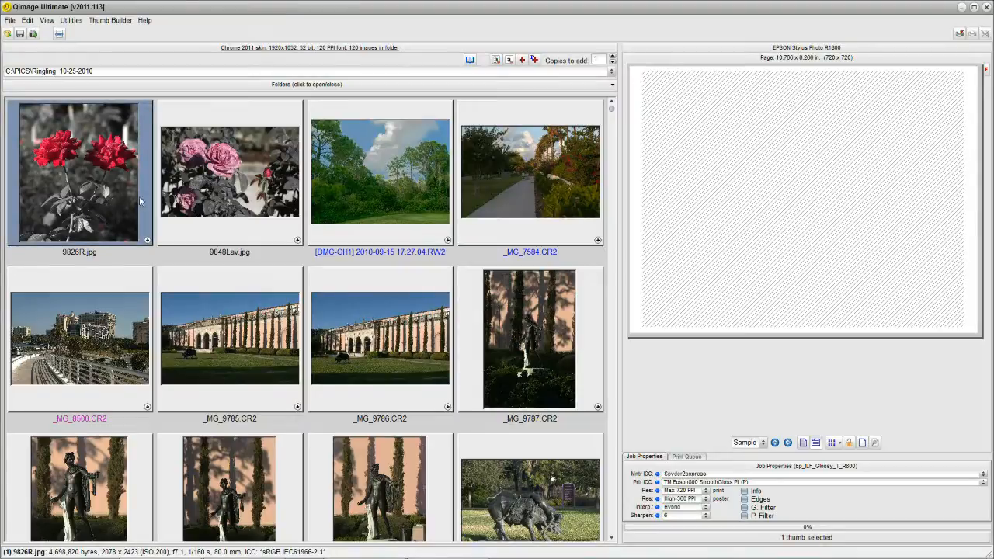
{"action": "mouse_move", "coordinate": [211, 189]}
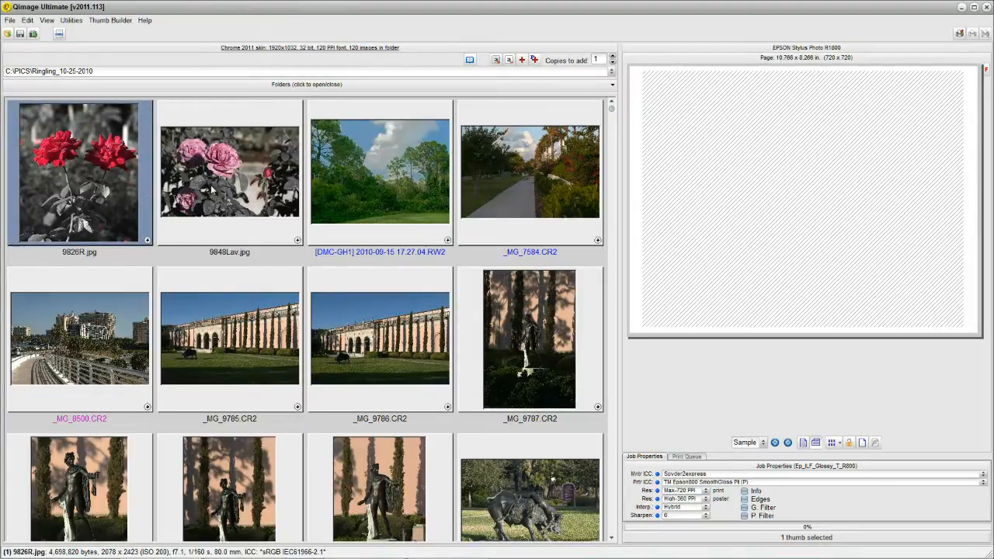
{"action": "left_click", "coordinate": [229, 171]}
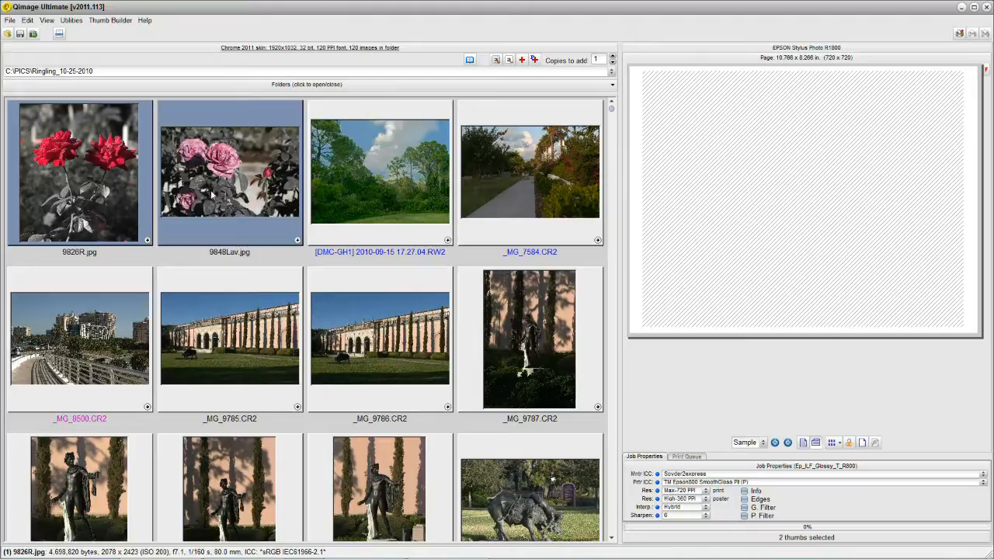
{"action": "mouse_move", "coordinate": [236, 215]}
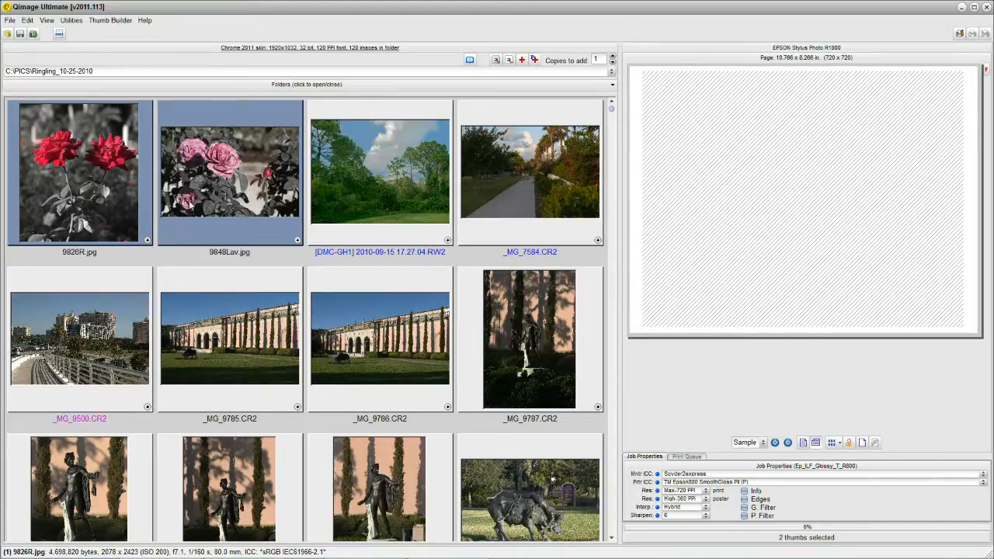
Step: Send the two roses via E-mail at the LARGE 1024 x 768 size
{"action": "right_click", "coordinate": [230, 171]}
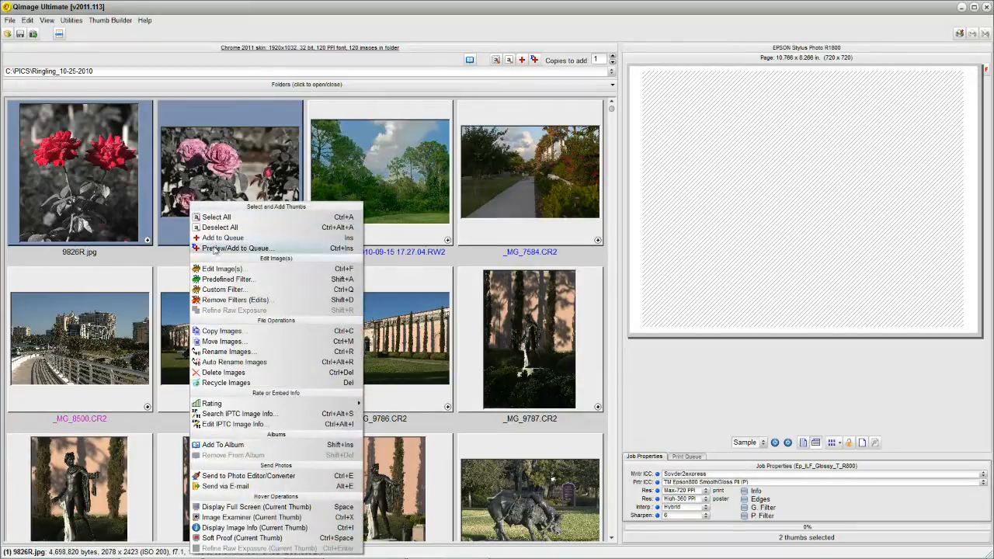
{"action": "mouse_move", "coordinate": [225, 486]}
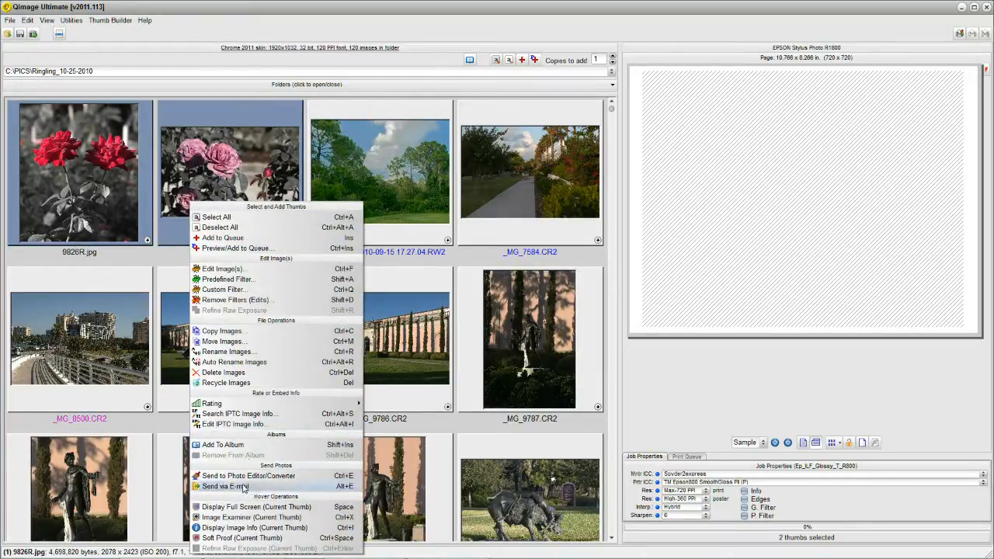
{"action": "left_click", "coordinate": [229, 486]}
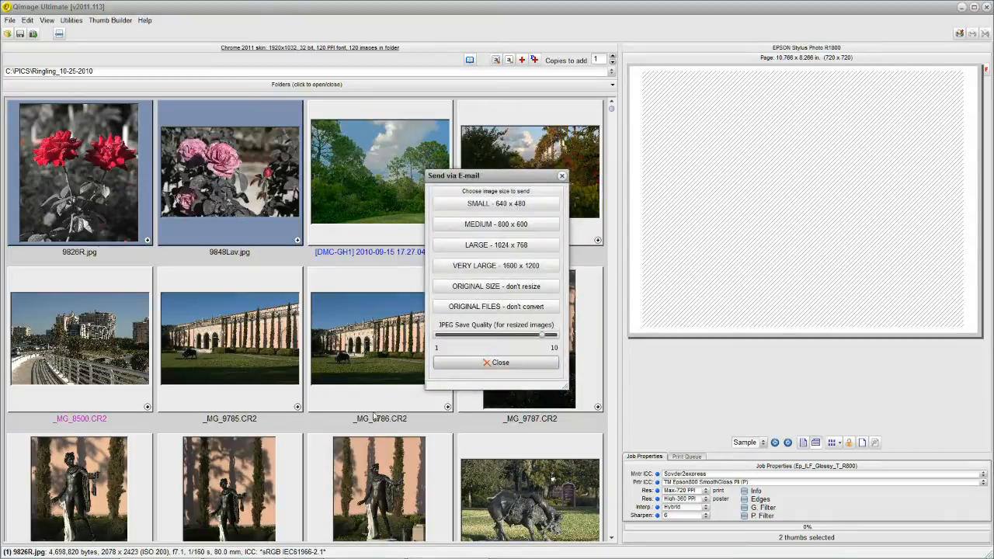
{"action": "mouse_move", "coordinate": [481, 350]}
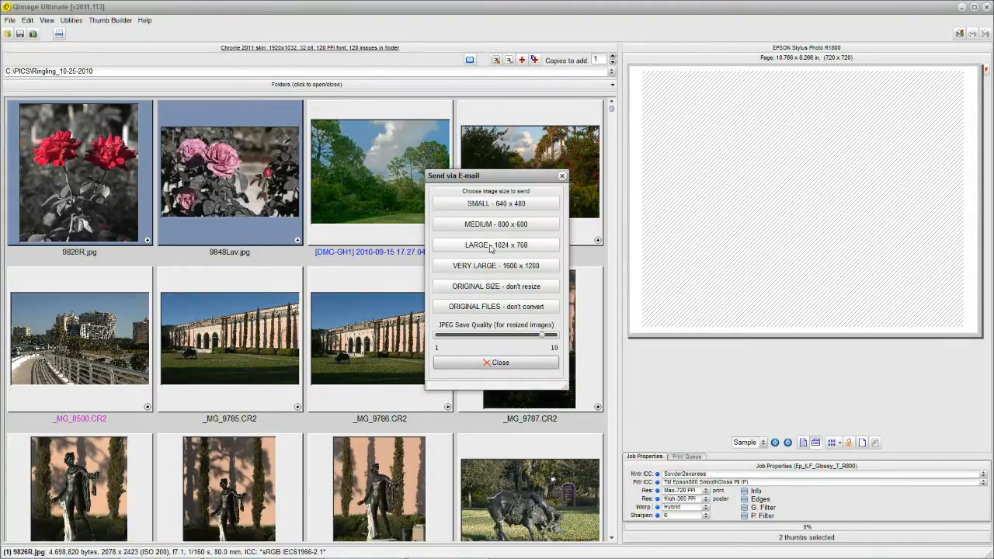
{"action": "left_click", "coordinate": [496, 245]}
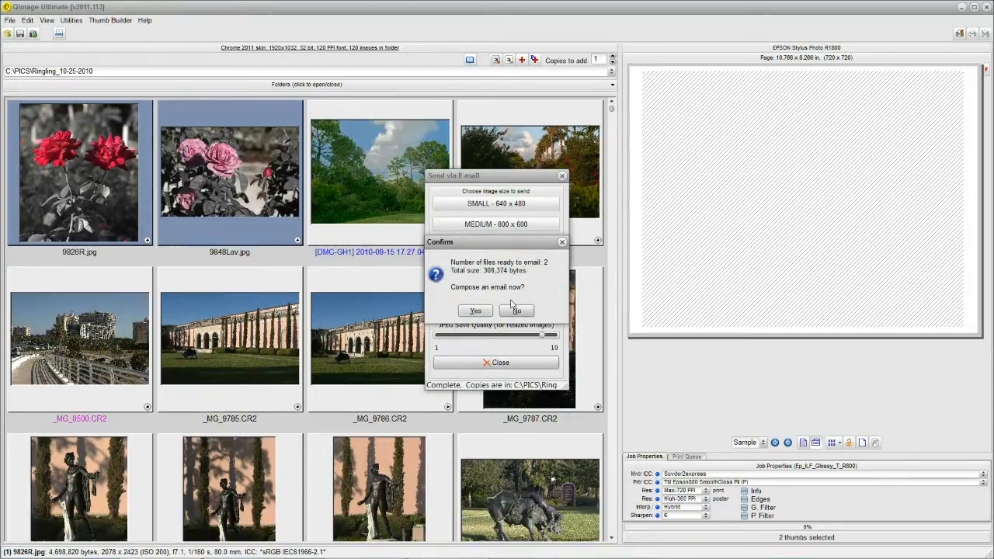
{"action": "mouse_move", "coordinate": [489, 297]}
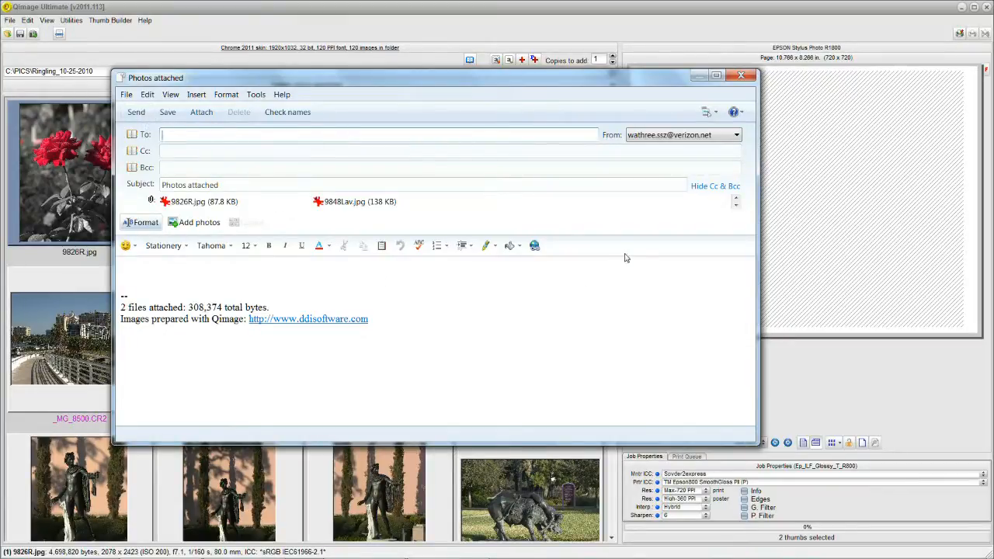
Step: Close the Photos attached draft in Windows Live Mail without saving it
{"action": "left_click", "coordinate": [739, 75]}
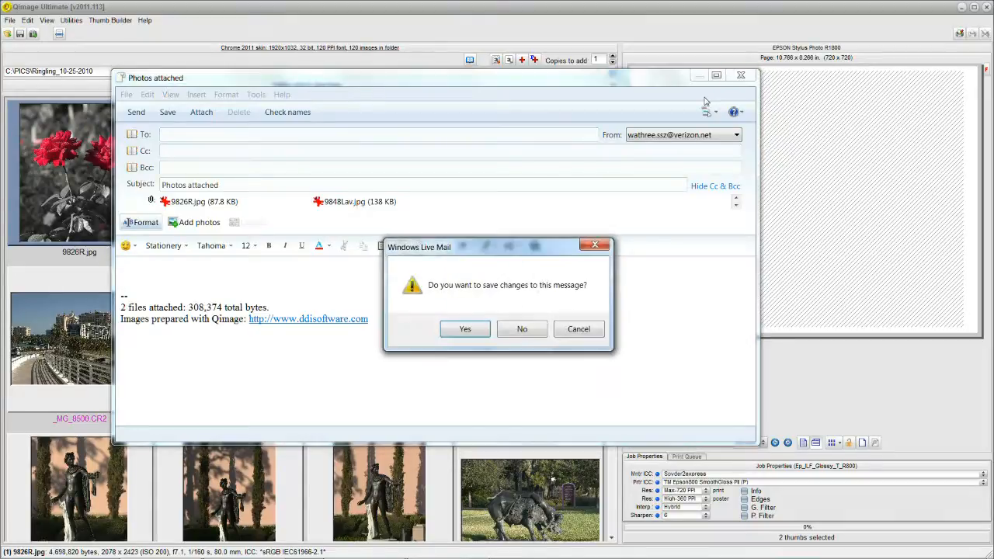
{"action": "left_click", "coordinate": [522, 329]}
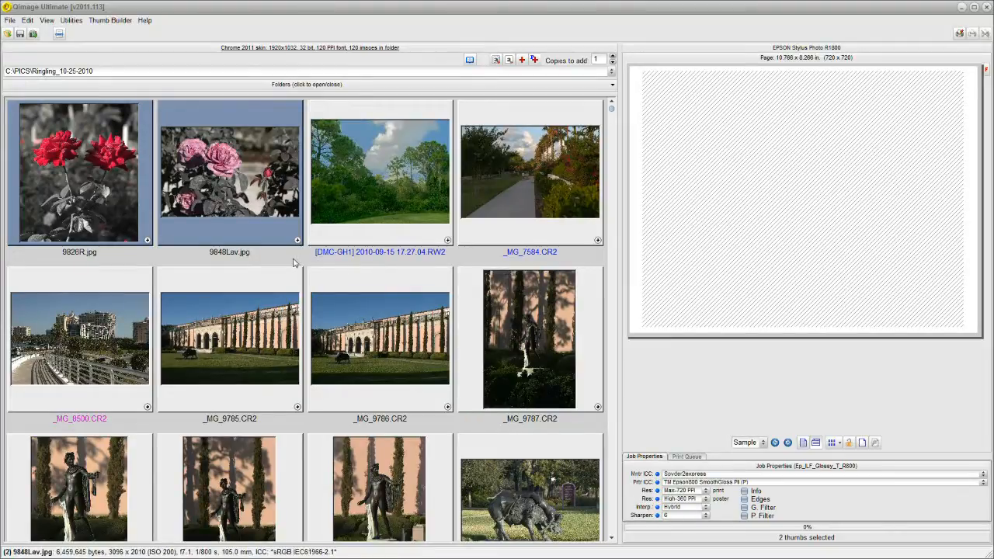
{"action": "mouse_move", "coordinate": [289, 258]}
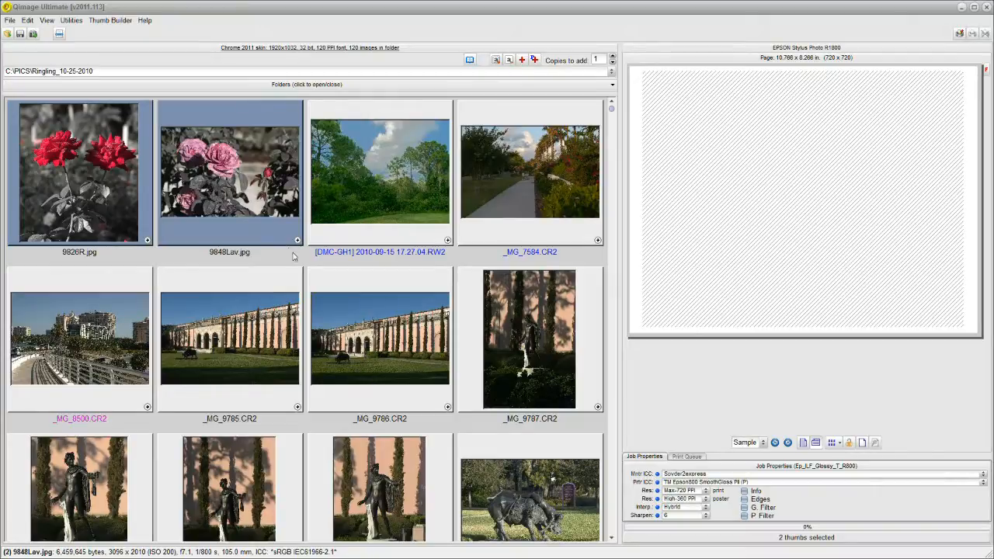
{"action": "mouse_move", "coordinate": [307, 87]}
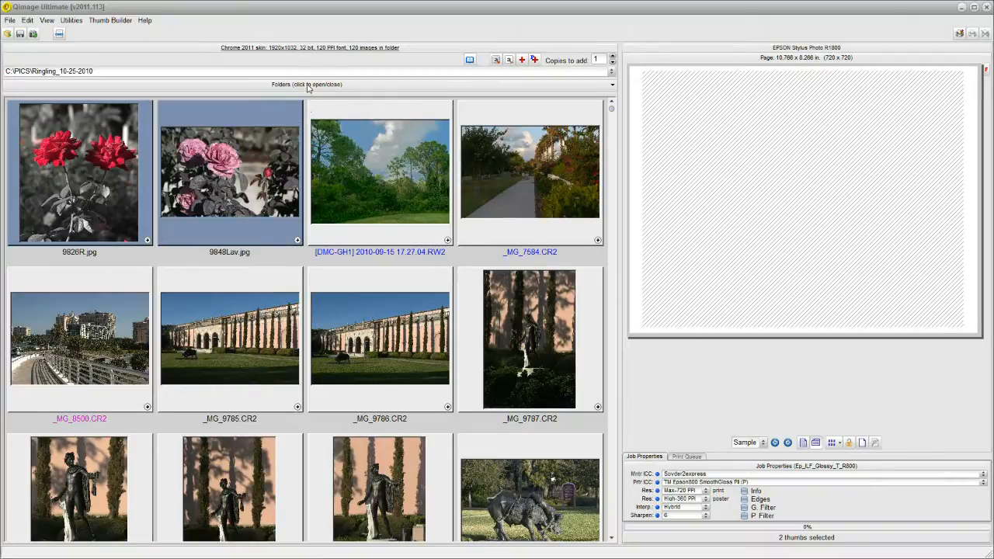
{"action": "left_click", "coordinate": [305, 84]}
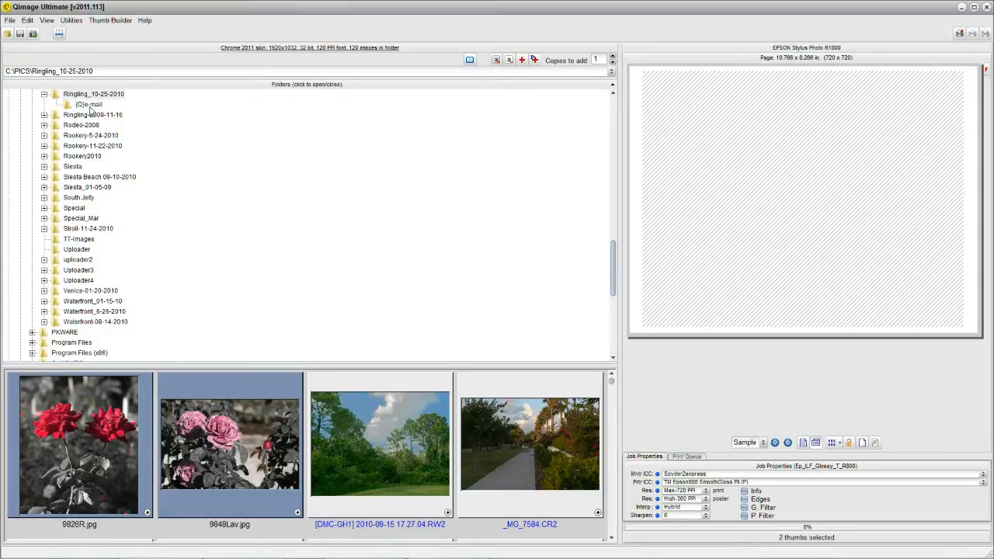
{"action": "left_click", "coordinate": [88, 104]}
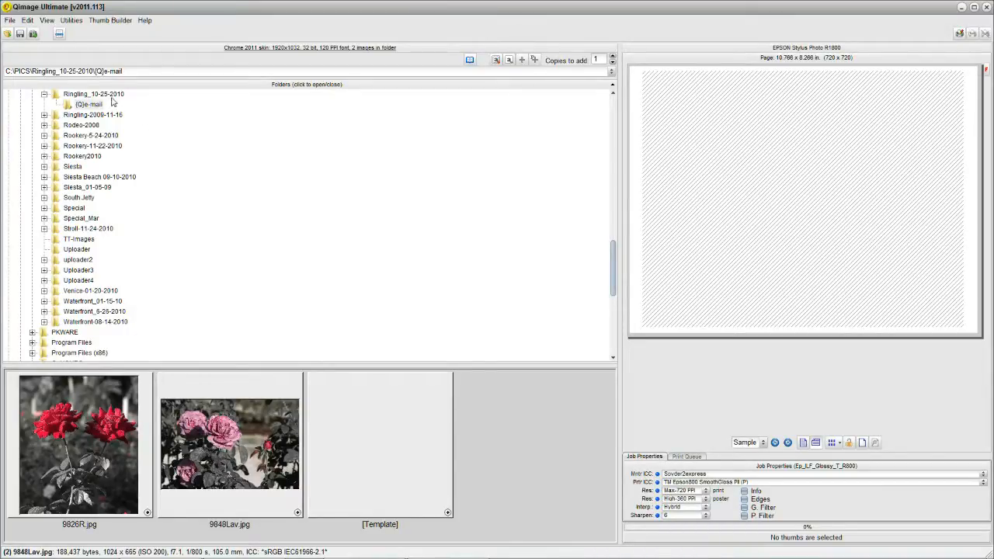
{"action": "left_click", "coordinate": [93, 94]}
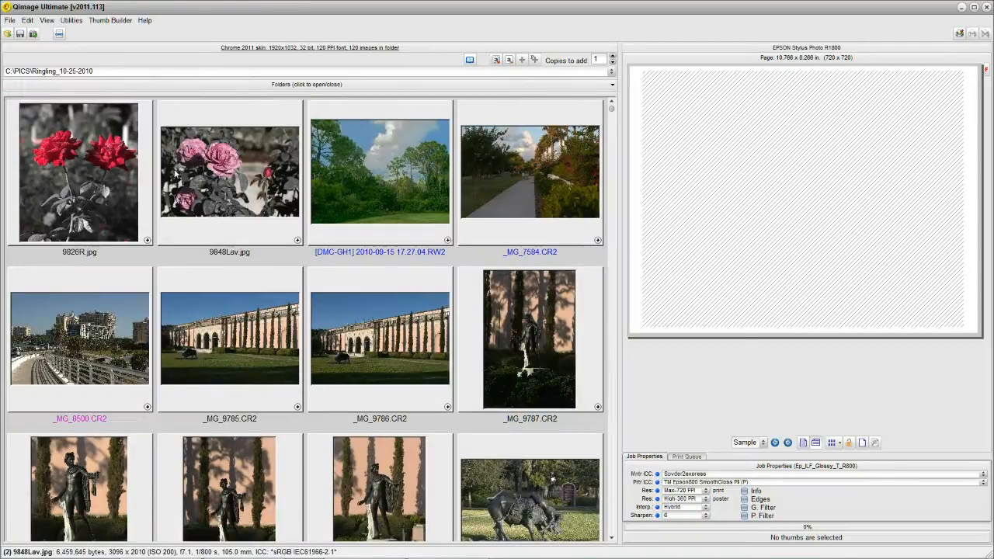
{"action": "mouse_move", "coordinate": [285, 251]}
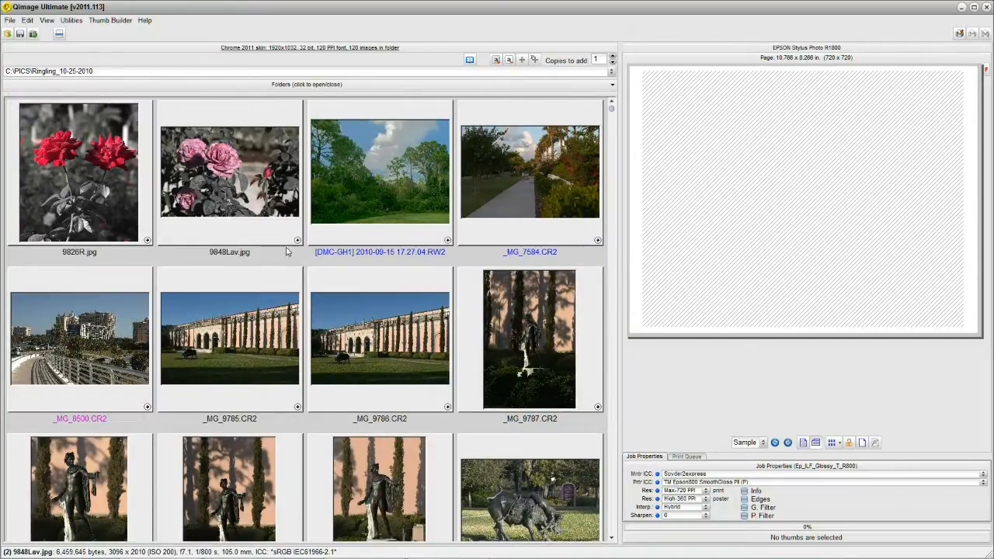
{"action": "mouse_move", "coordinate": [298, 243]}
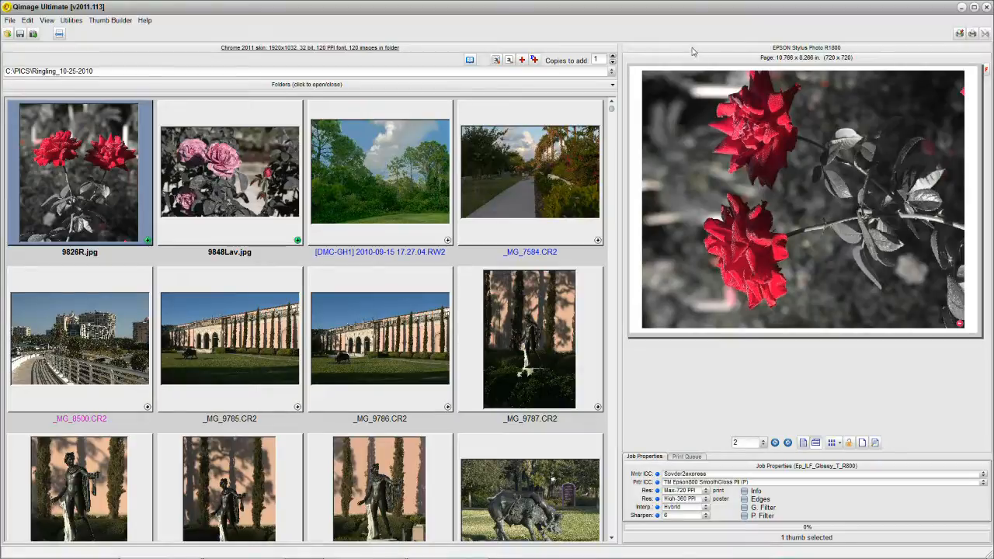
Step: Bring up the action list for the queued rose prints on the page preview
{"action": "right_click", "coordinate": [800, 199]}
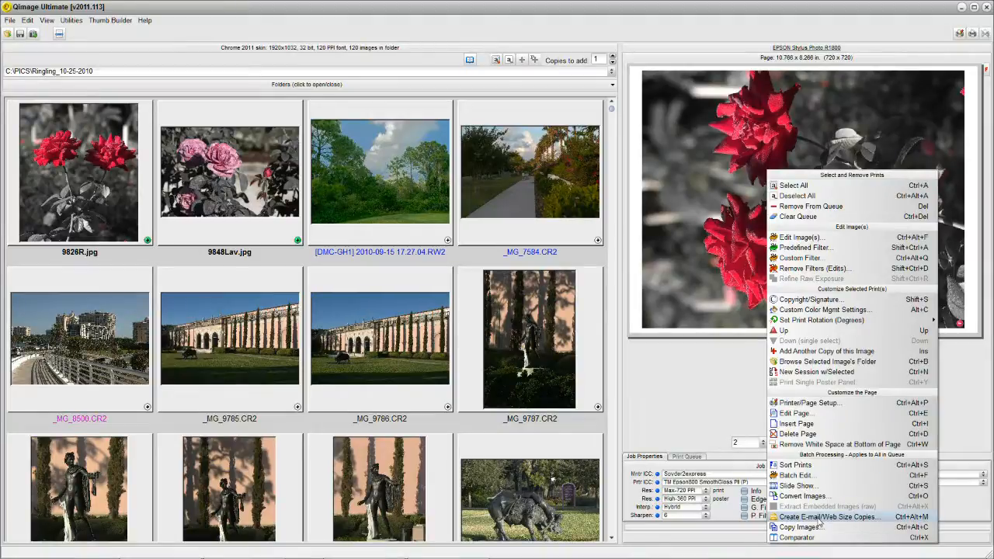
Step: Create 1024-wide E-mail/Web size copies of the queued roses without sending via the mail client
{"action": "left_click", "coordinate": [829, 516]}
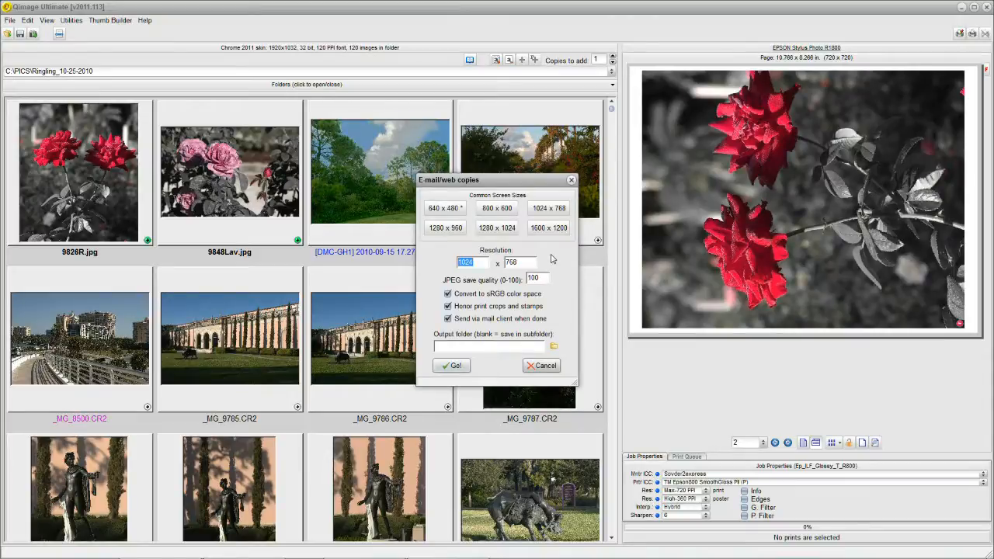
{"action": "mouse_move", "coordinate": [543, 258]}
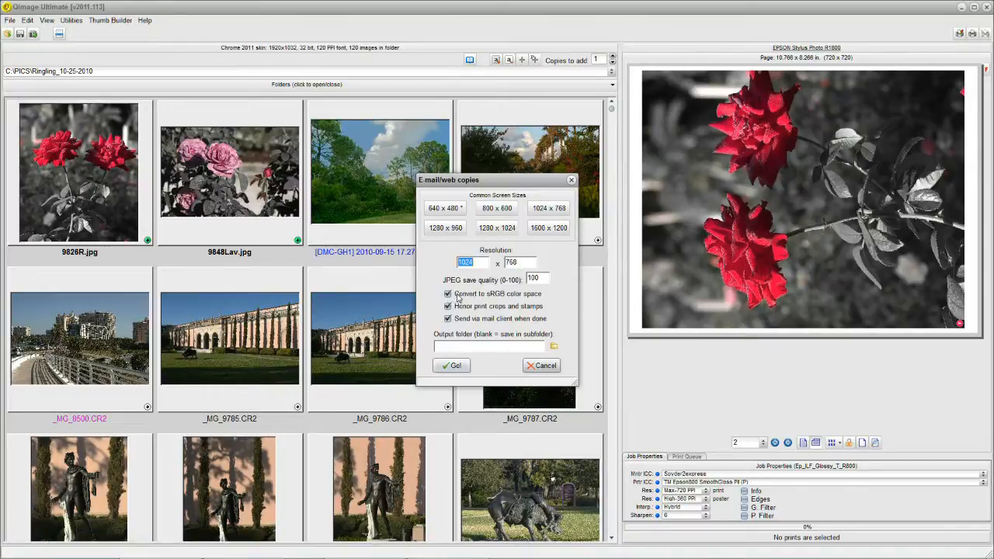
{"action": "mouse_move", "coordinate": [503, 302]}
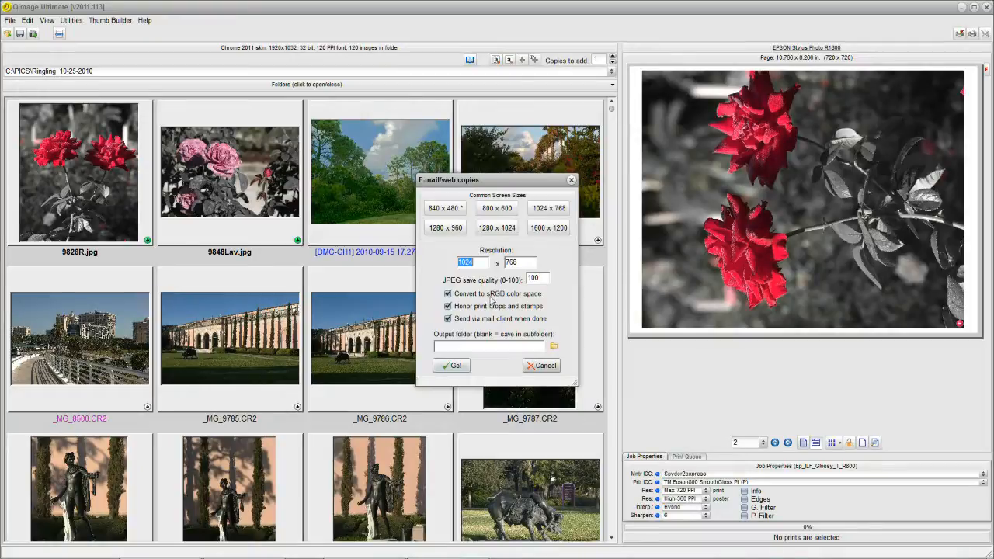
{"action": "mouse_move", "coordinate": [512, 296]}
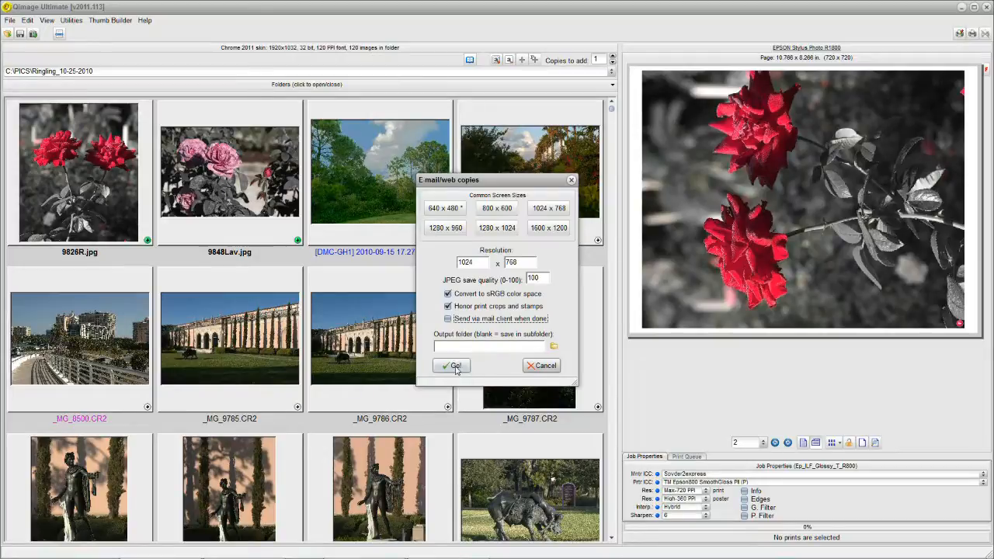
{"action": "left_click", "coordinate": [455, 366]}
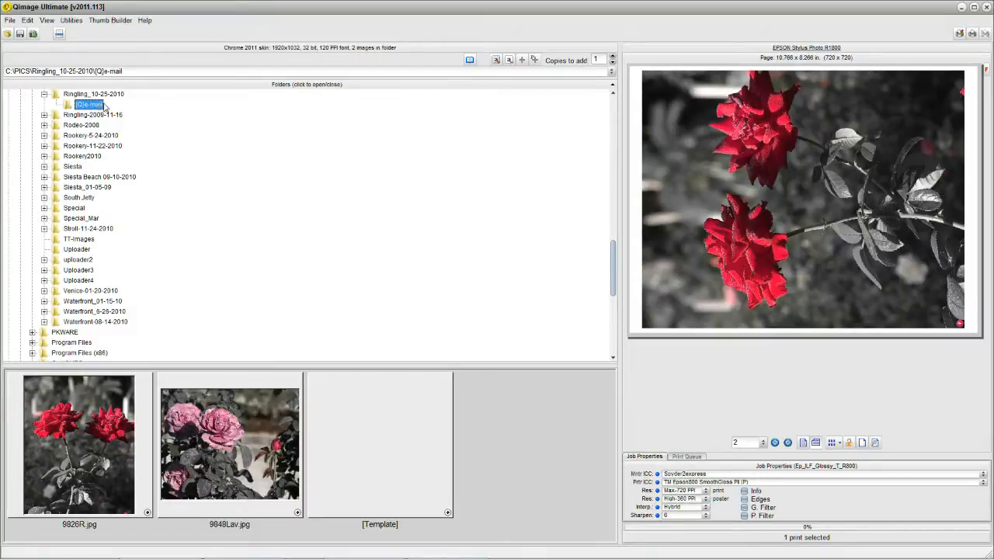
{"action": "left_click", "coordinate": [93, 95]}
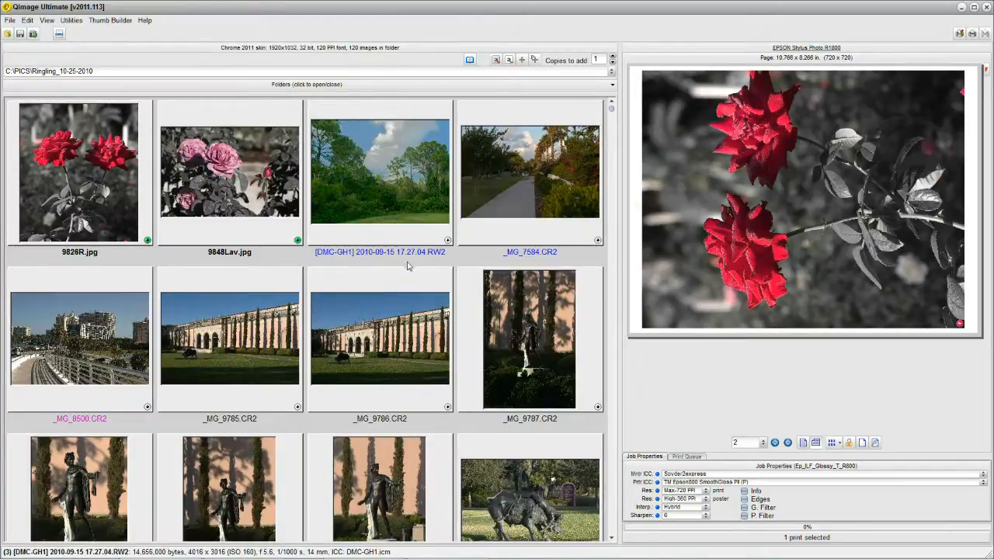
{"action": "mouse_move", "coordinate": [425, 259]}
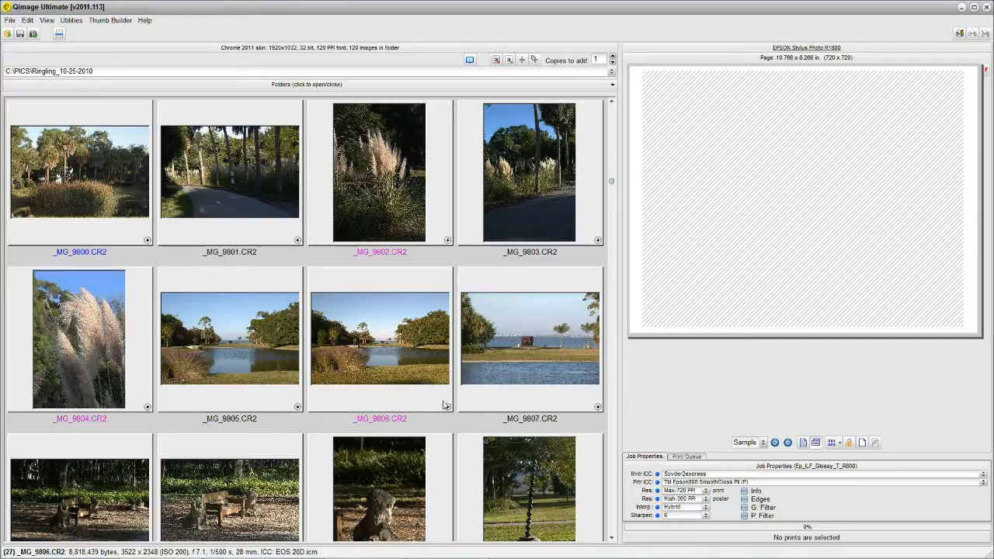
Step: Select the lake photo _MG_9806.CR2 from the Ringling folder
{"action": "left_click", "coordinate": [379, 338]}
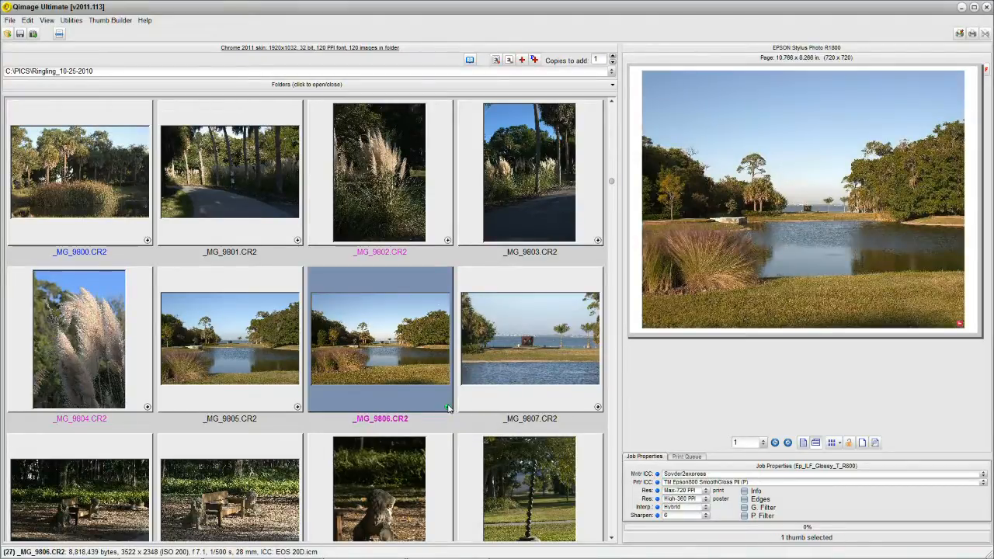
{"action": "mouse_move", "coordinate": [841, 242]}
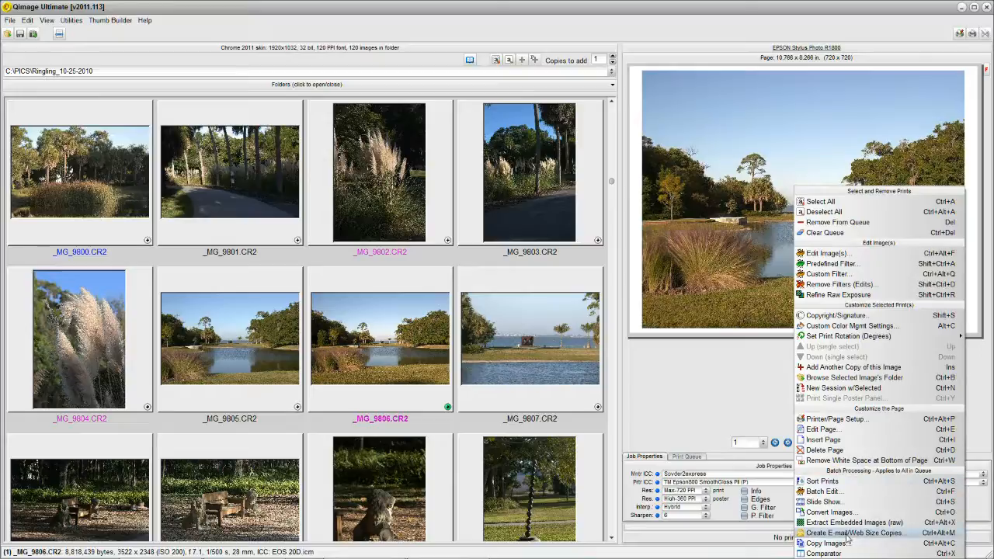
Step: Create a 1024×768 E-mail/Web size JPEG copy of the lake photo and close the finished dialog
{"action": "left_click", "coordinate": [854, 533]}
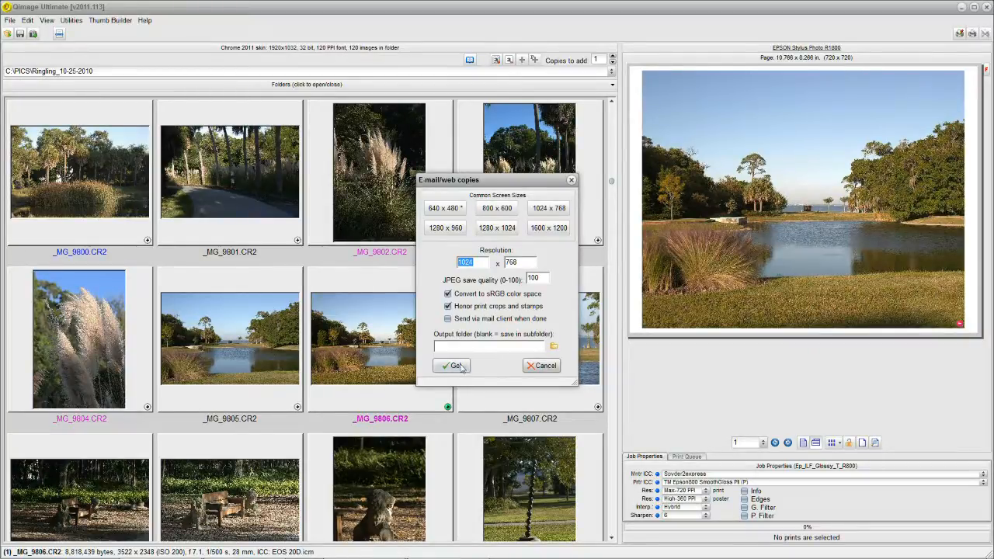
{"action": "left_click", "coordinate": [453, 367]}
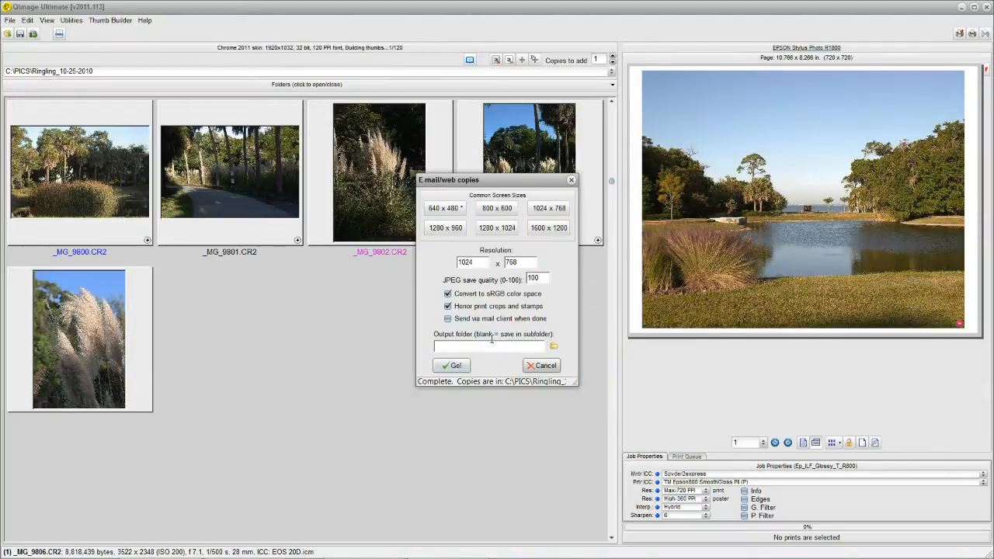
{"action": "left_click", "coordinate": [541, 365]}
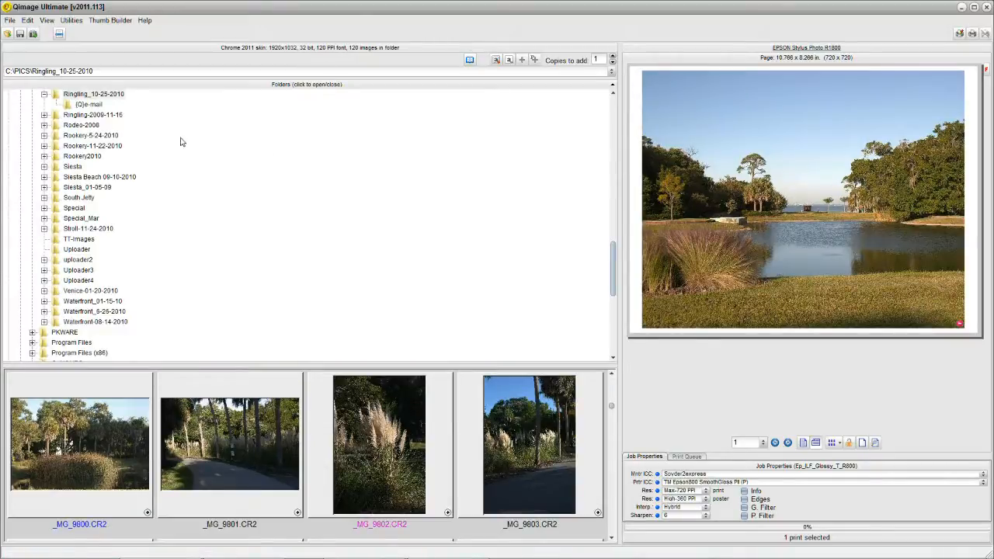
Step: View the new _MG_9806.jpg copy in the E-mail subfolder, then return to the Ringling folder
{"action": "left_click", "coordinate": [90, 104]}
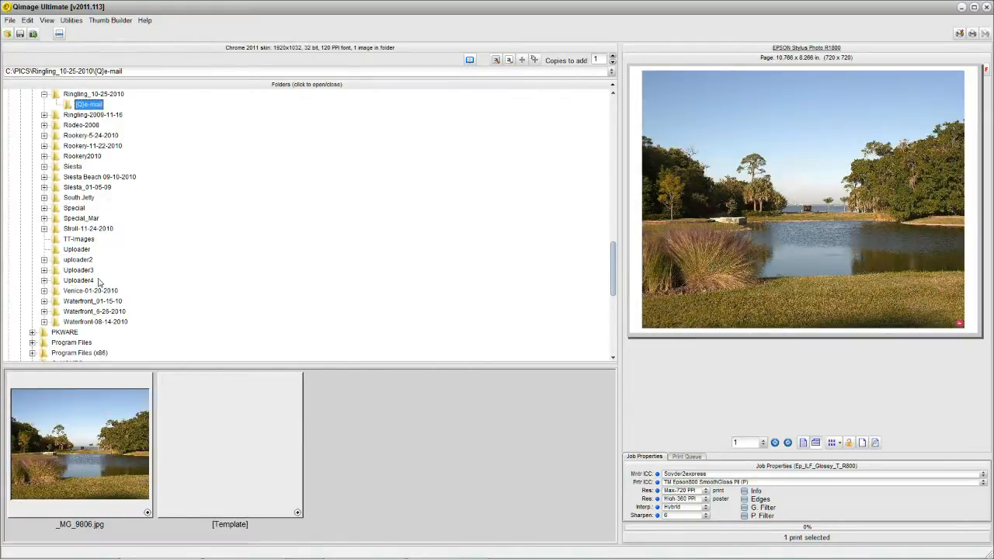
{"action": "left_click", "coordinate": [81, 442]}
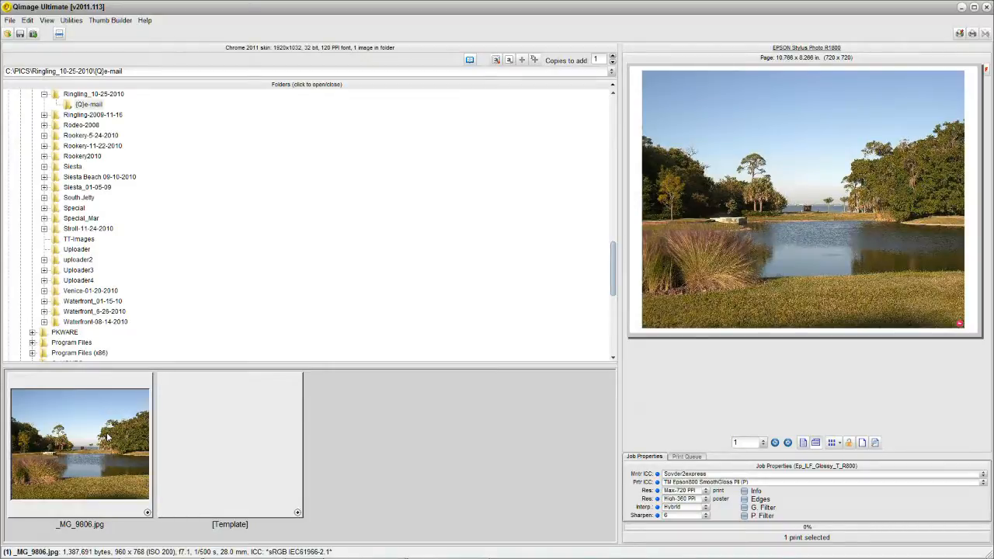
{"action": "mouse_move", "coordinate": [111, 205]}
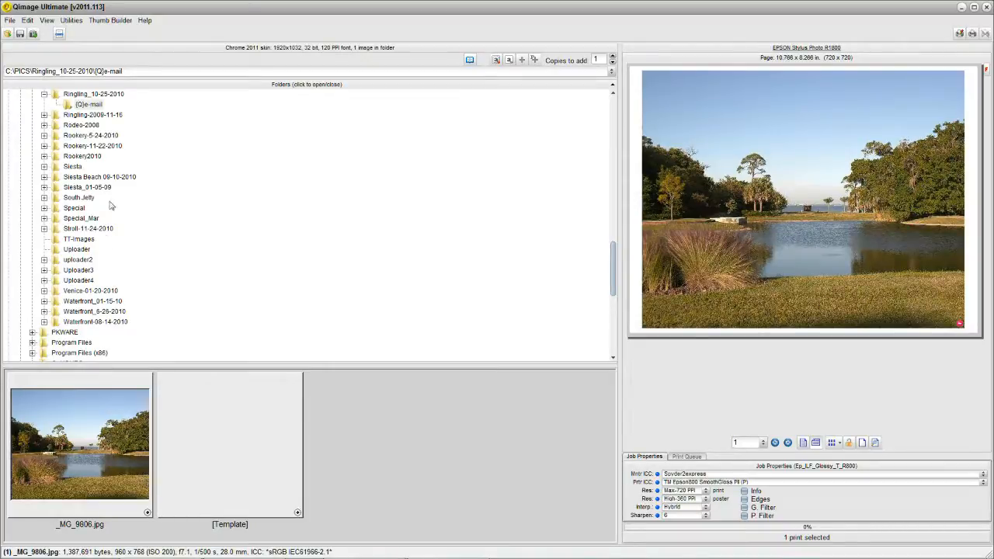
{"action": "left_click", "coordinate": [93, 95]}
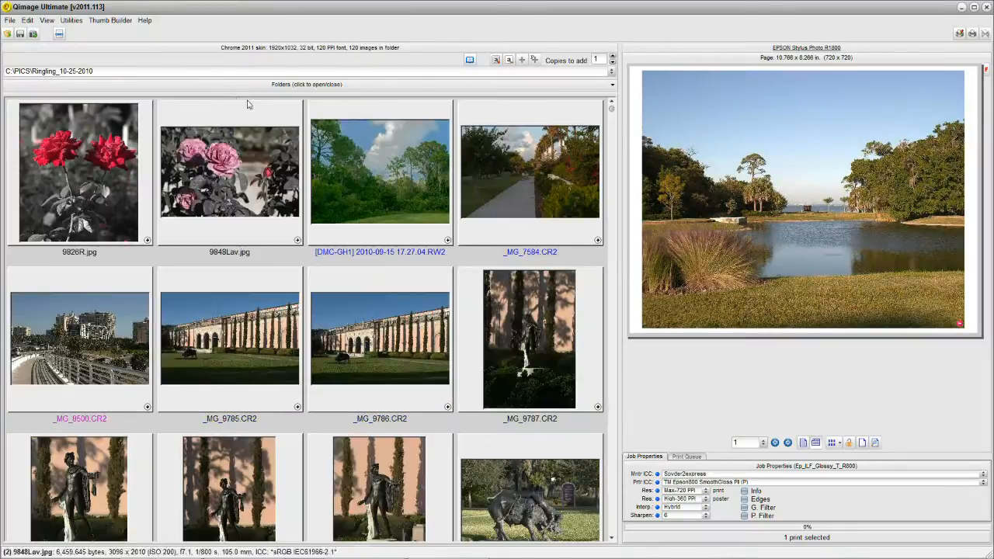
Step: Run the 1024×768 web-size copy of _MG_9806 again and show the folder tree
{"action": "right_click", "coordinate": [807, 194]}
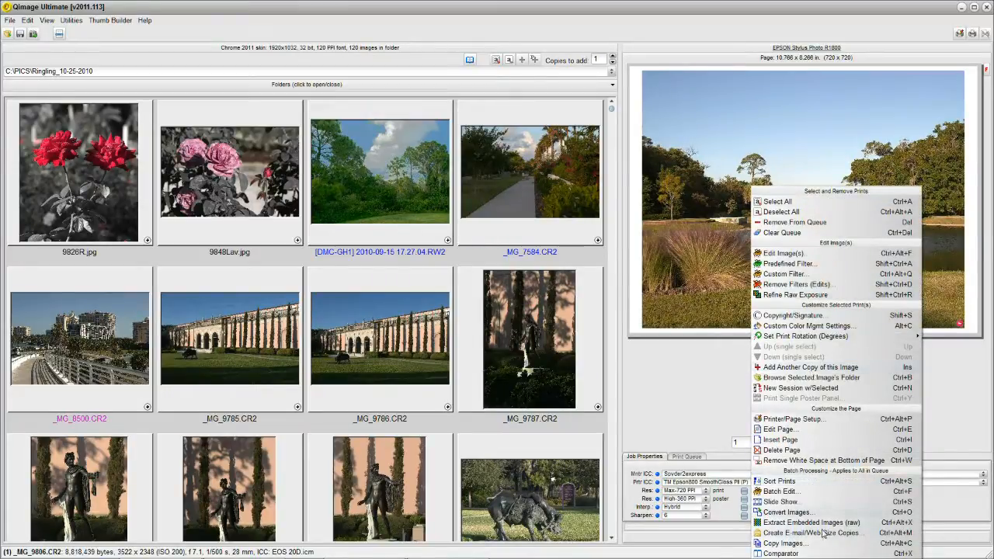
{"action": "left_click", "coordinate": [814, 532]}
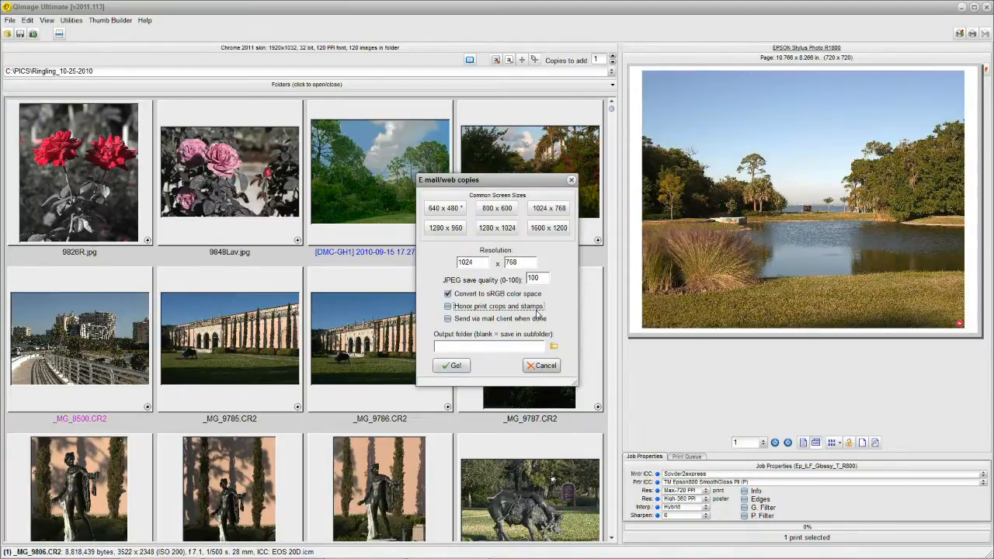
{"action": "left_click", "coordinate": [452, 365]}
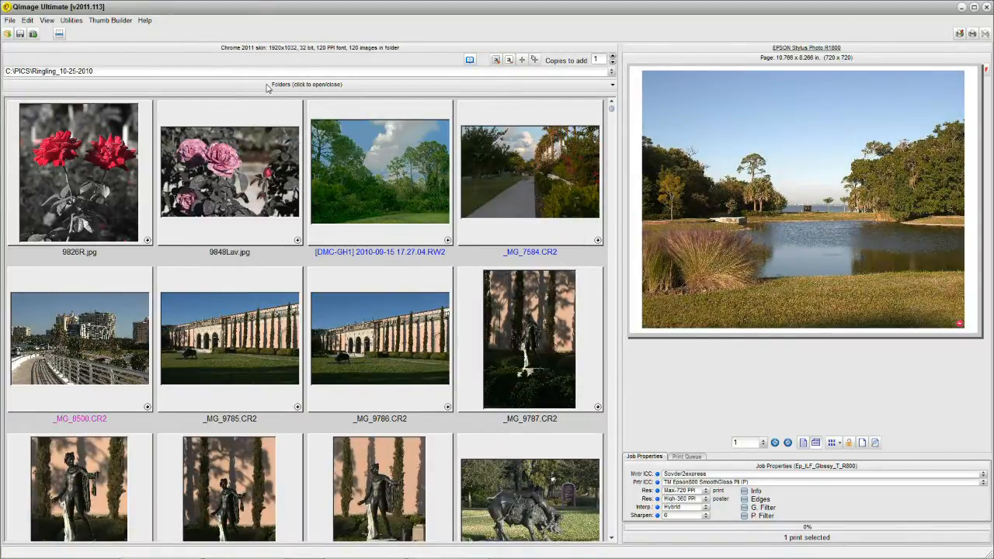
{"action": "left_click", "coordinate": [306, 84]}
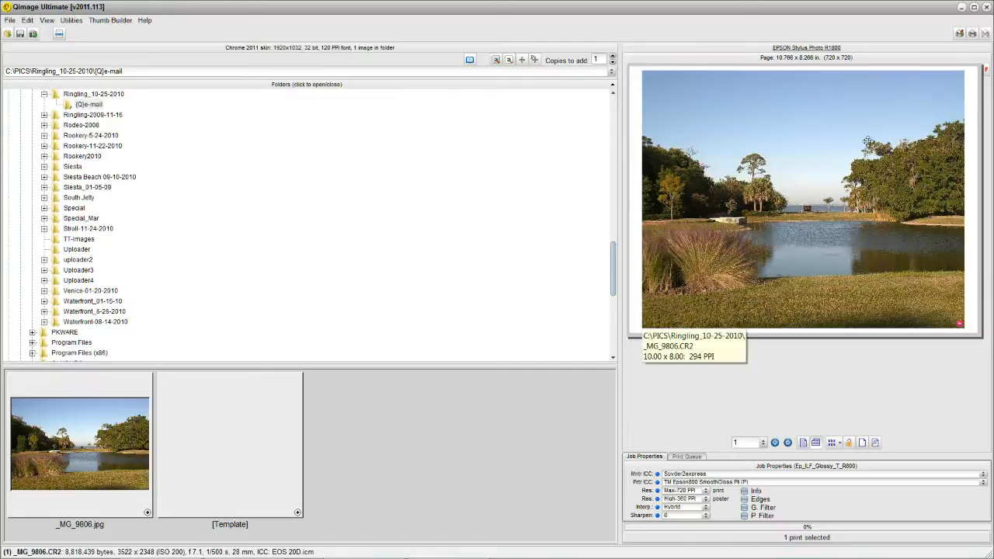
{"action": "mouse_move", "coordinate": [934, 106]}
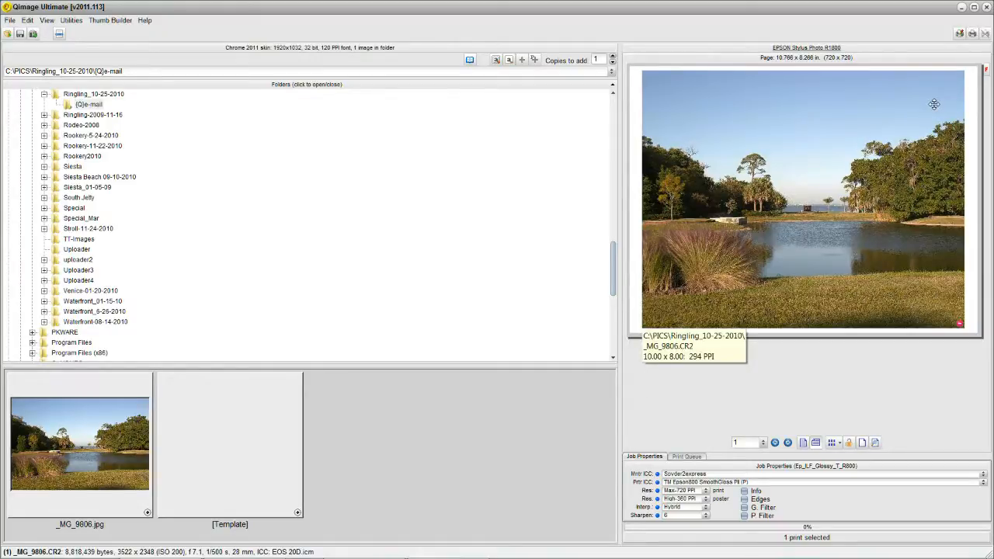
{"action": "mouse_move", "coordinate": [928, 114]}
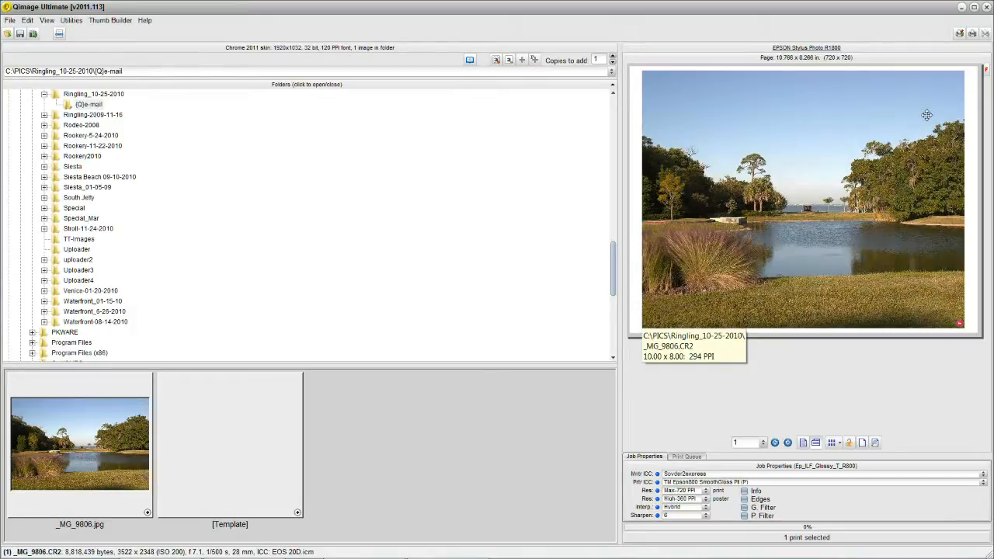
{"action": "mouse_move", "coordinate": [873, 132]}
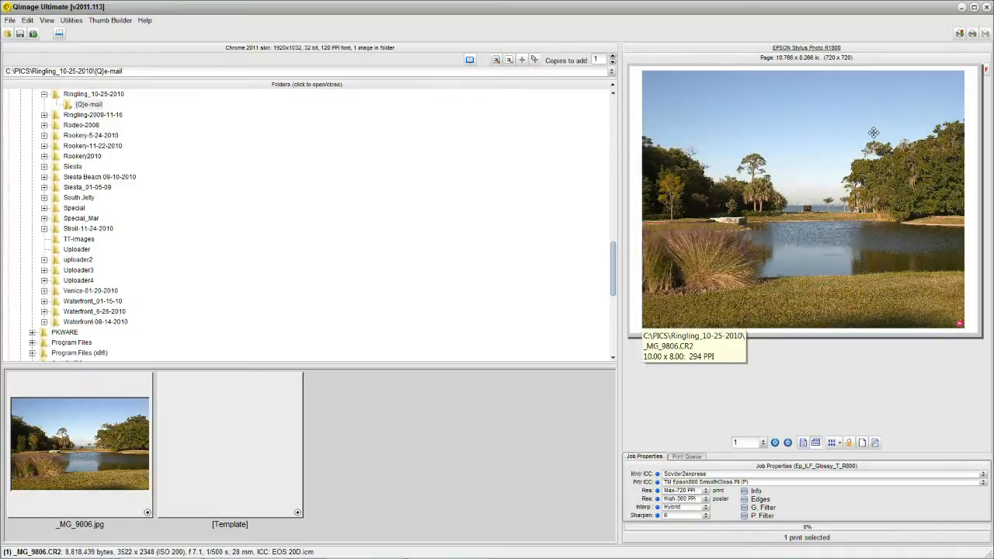
{"action": "mouse_move", "coordinate": [768, 143]}
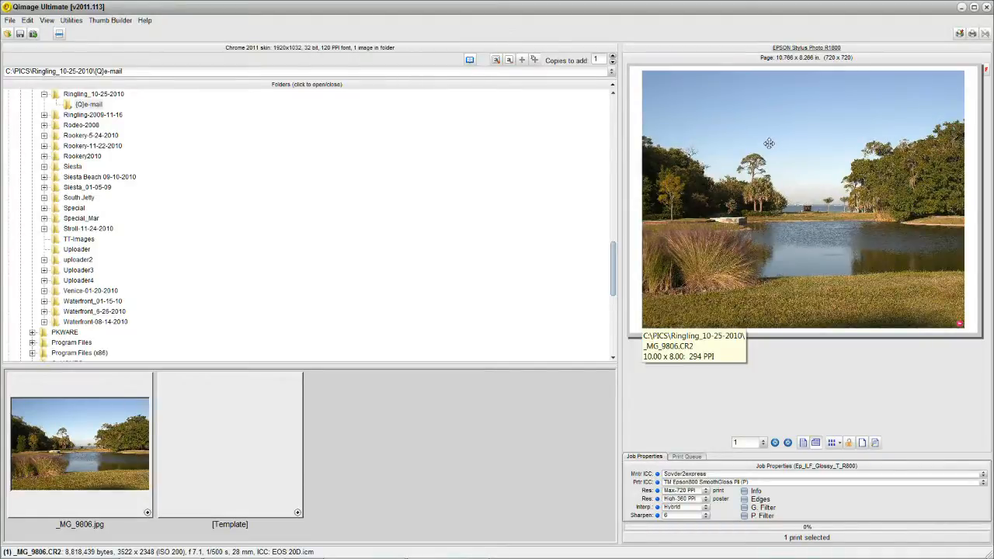
{"action": "mouse_move", "coordinate": [174, 162]}
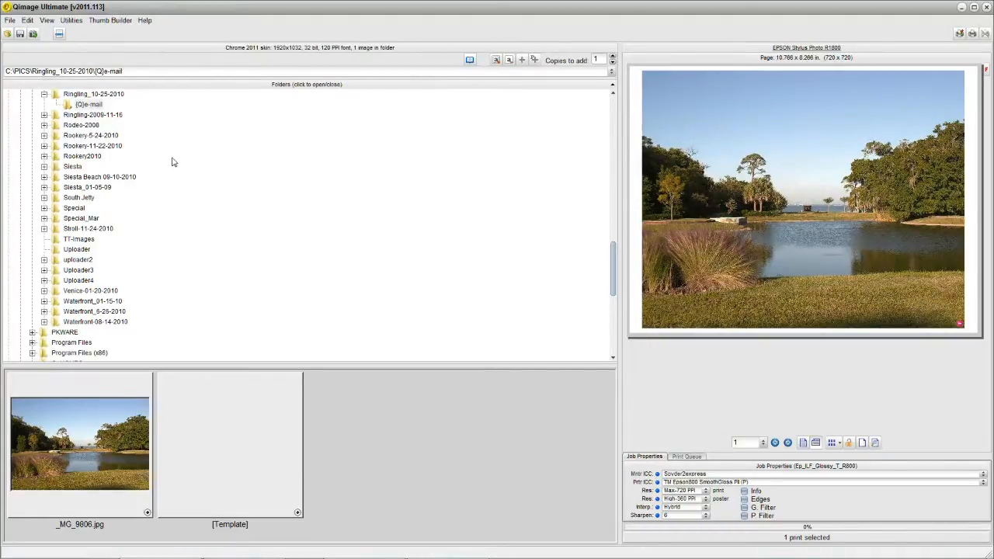
Step: Return to the Ringling_10-25-2010 folder and select the pink roses photo 9848Lav.jpg
{"action": "left_click", "coordinate": [93, 95]}
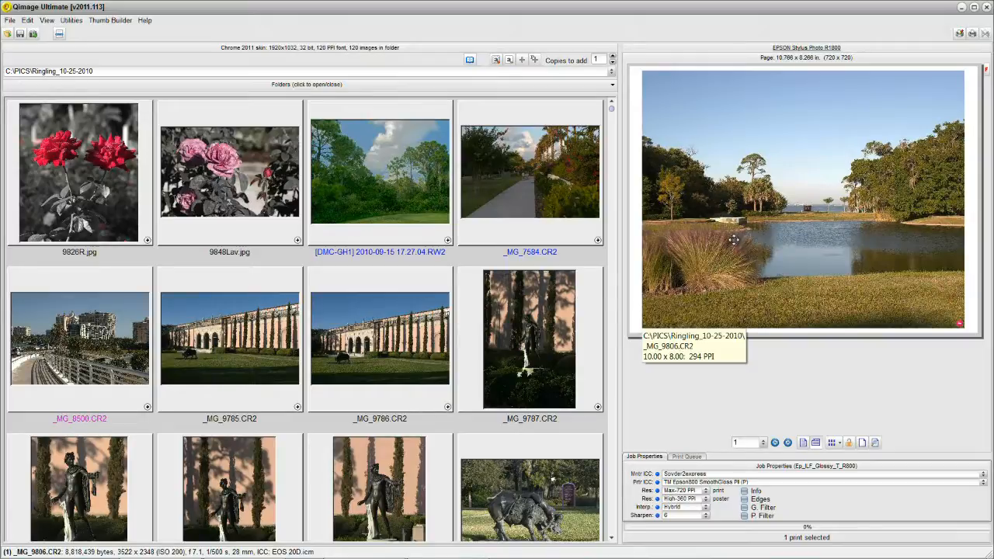
{"action": "mouse_move", "coordinate": [726, 244]}
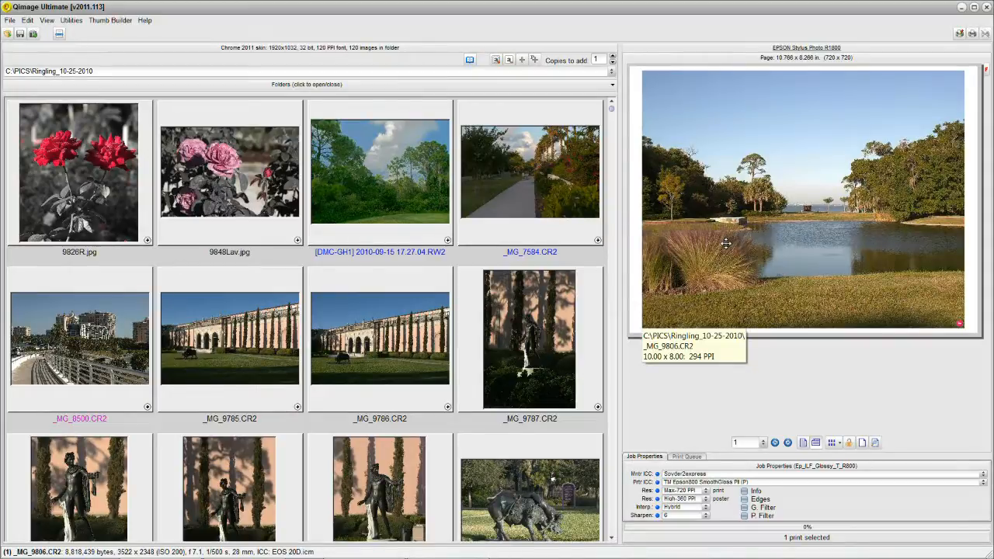
{"action": "mouse_move", "coordinate": [635, 277]}
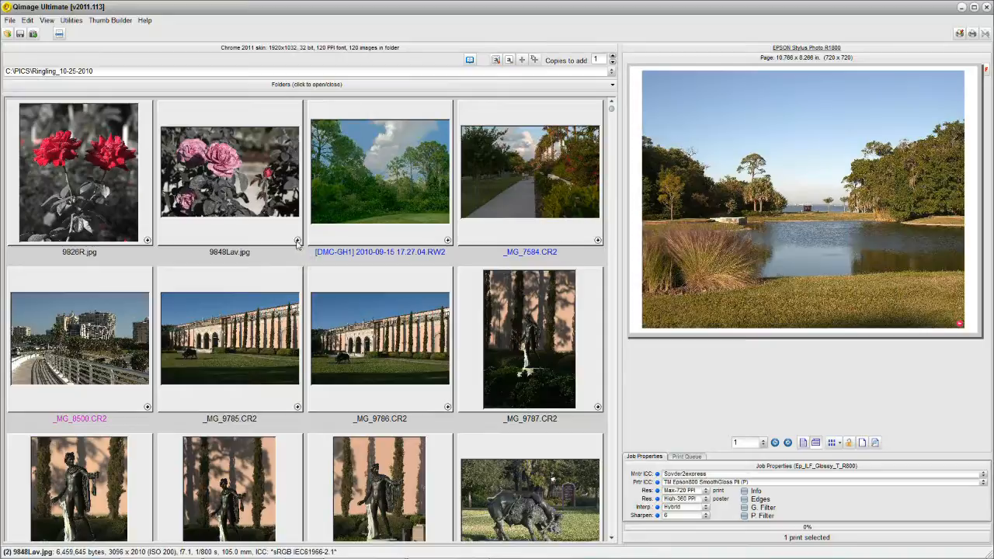
{"action": "left_click", "coordinate": [230, 170]}
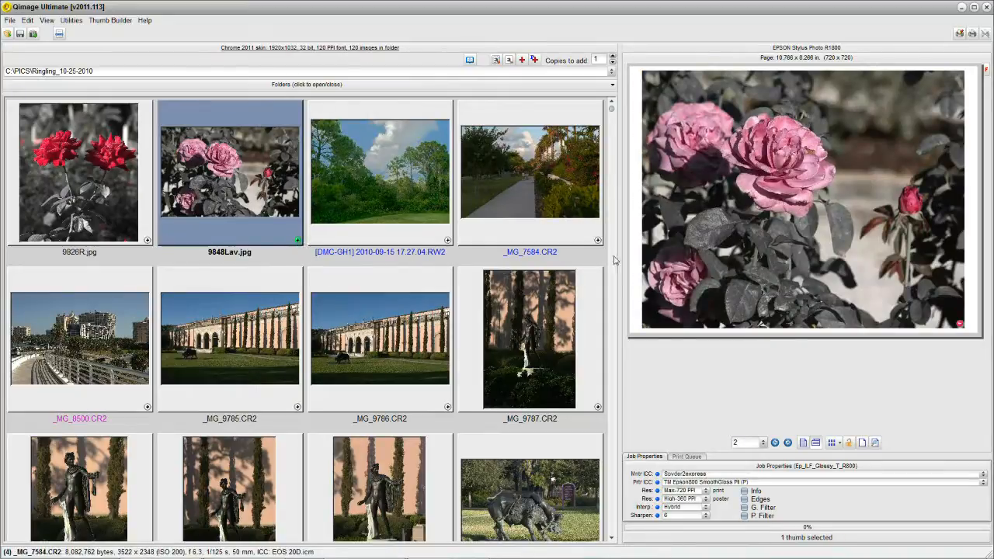
{"action": "mouse_move", "coordinate": [773, 210]}
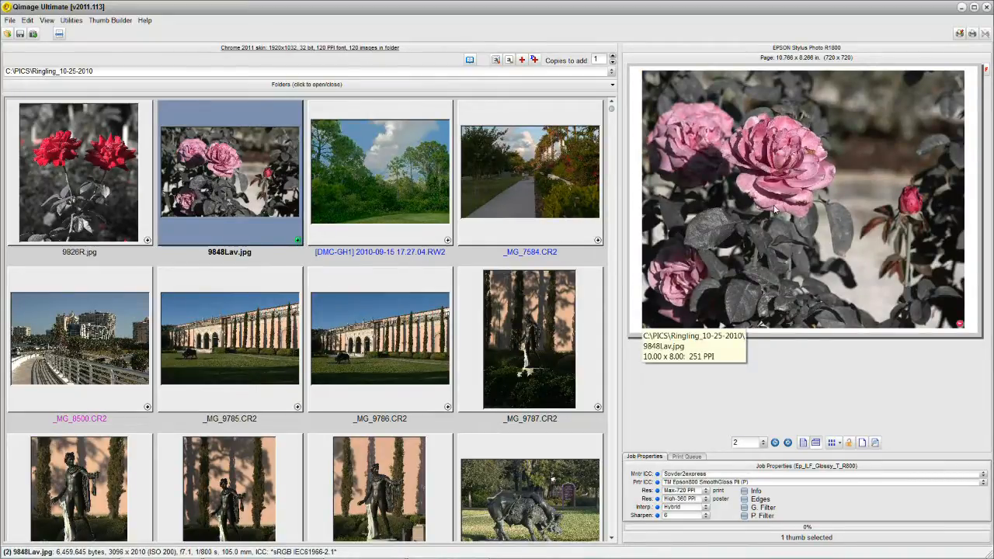
Step: Start an e-mail/web copies job for the queued photos with output folder C:\Slideshow
{"action": "right_click", "coordinate": [776, 198]}
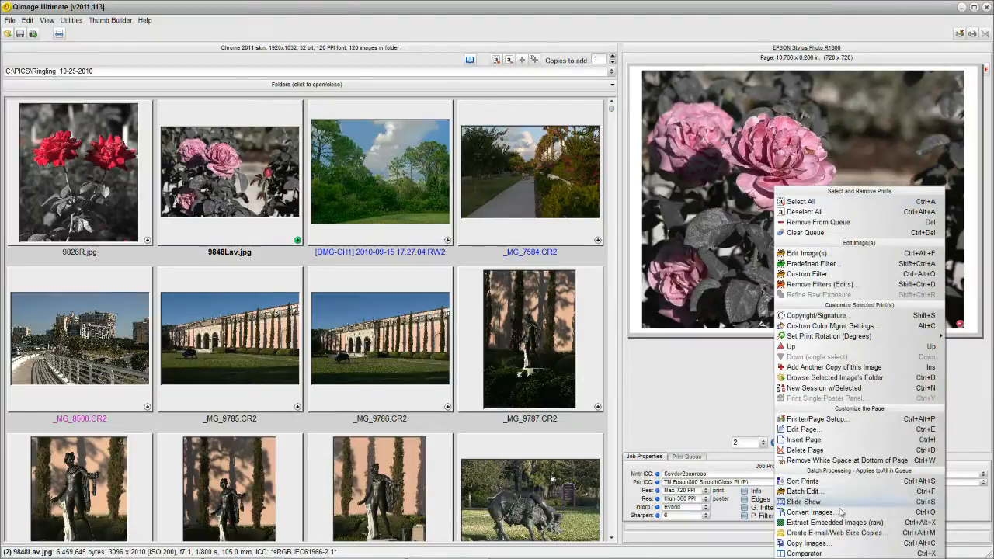
{"action": "mouse_move", "coordinate": [835, 532]}
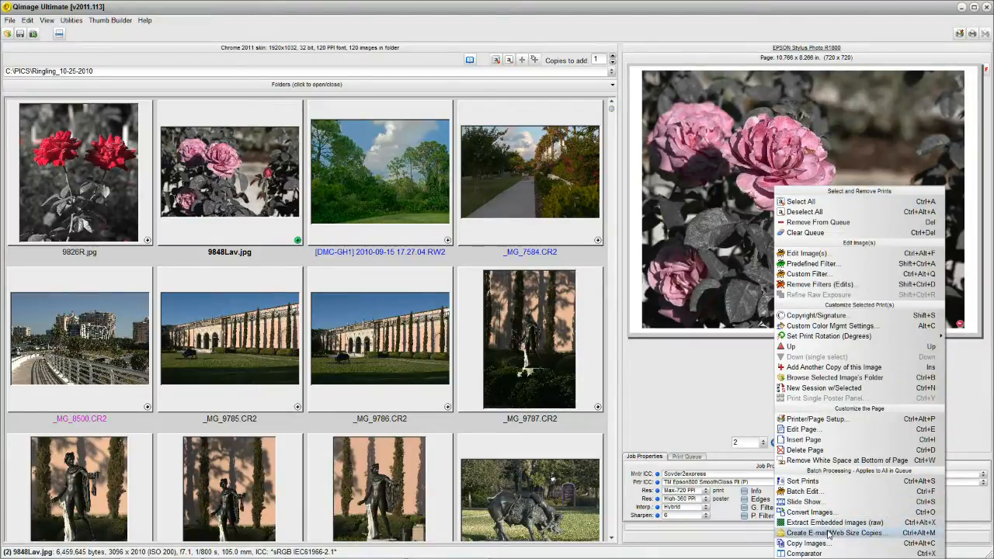
{"action": "left_click", "coordinate": [834, 532]}
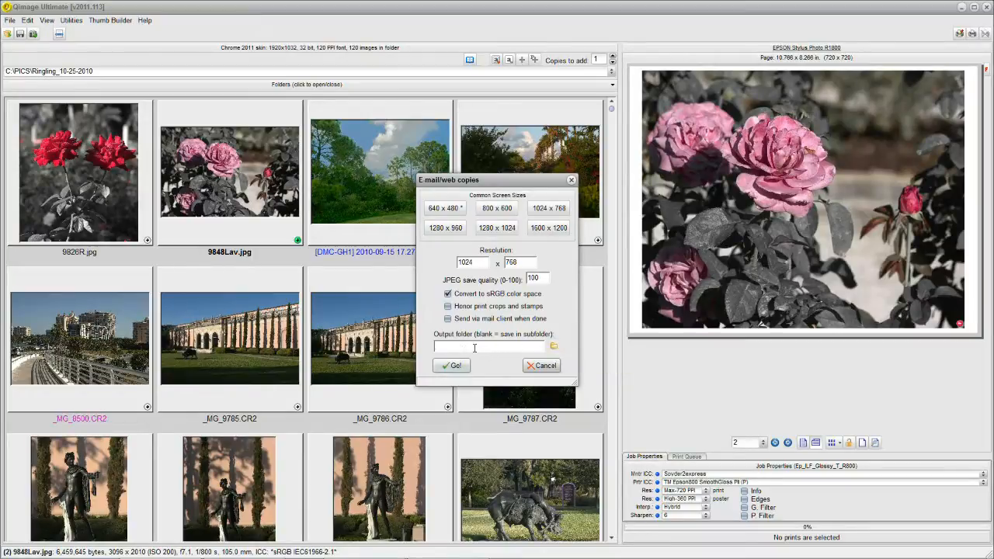
{"action": "type", "text": "C:\\Slideshow"}
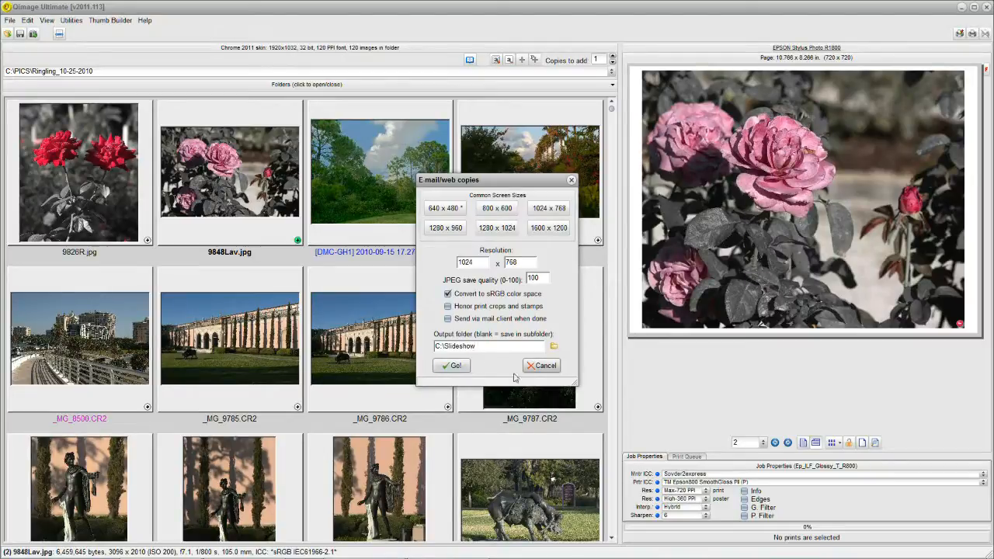
Step: Run the 1024×768 copy job, answering the new Slideshow folder prompt, until processing finishes
{"action": "left_click", "coordinate": [453, 365]}
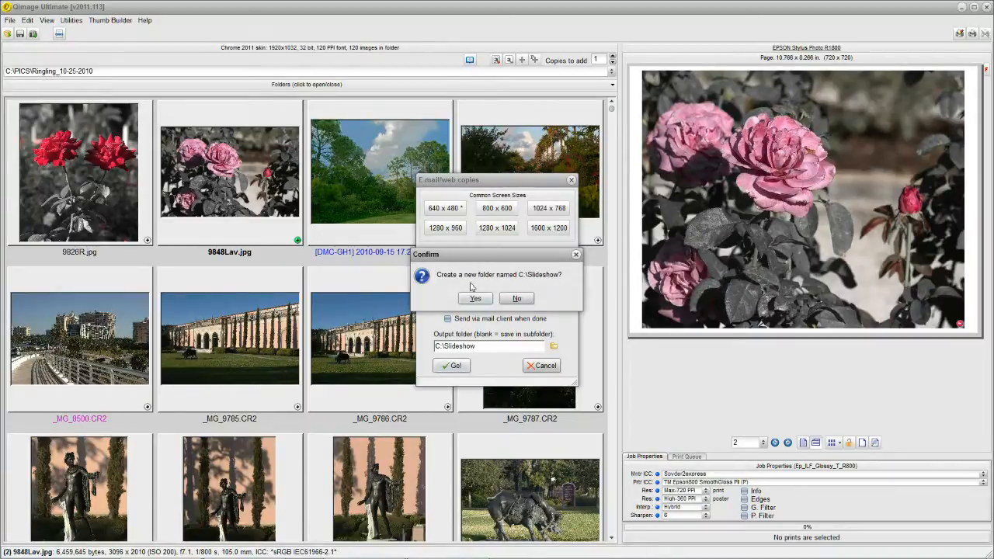
{"action": "mouse_move", "coordinate": [543, 280]}
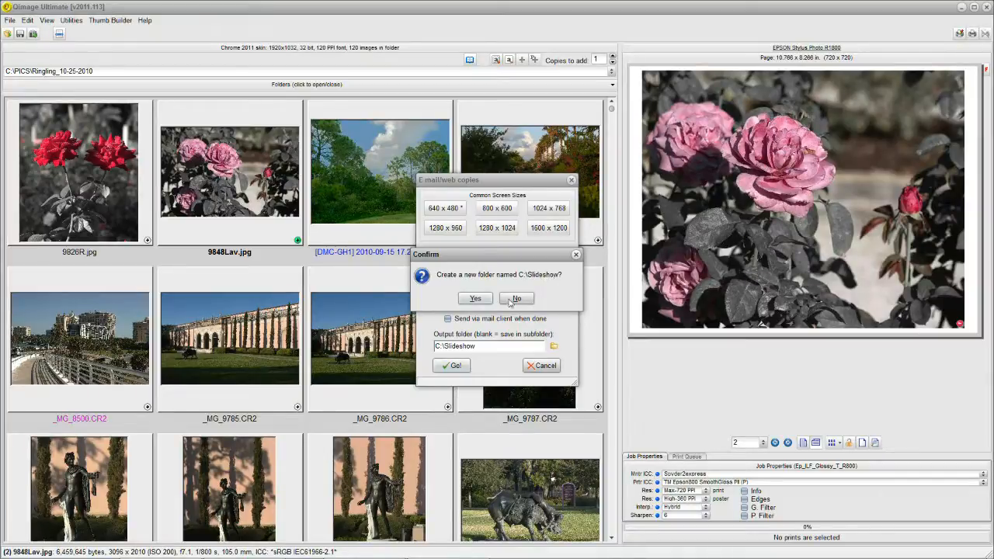
{"action": "left_click", "coordinate": [475, 298]}
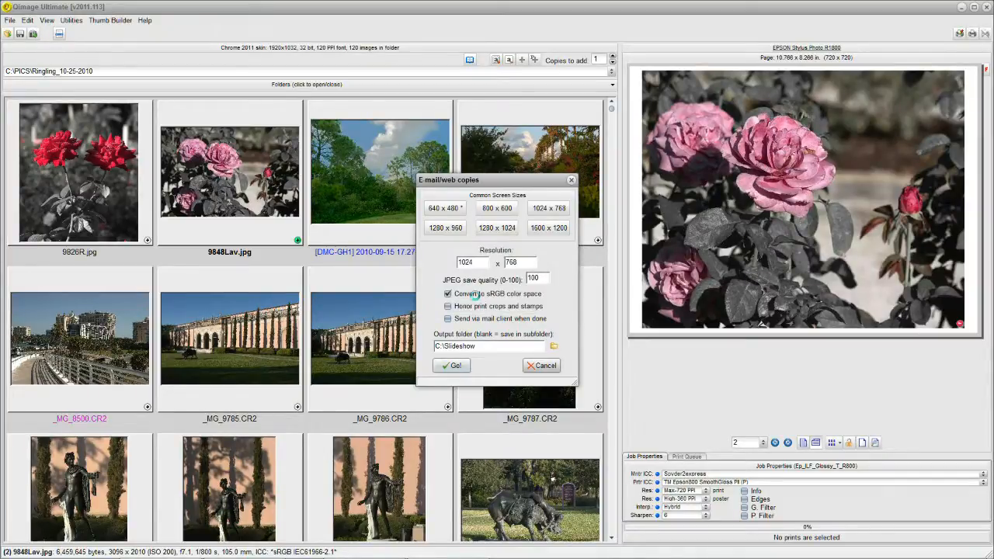
{"action": "left_click", "coordinate": [452, 365]}
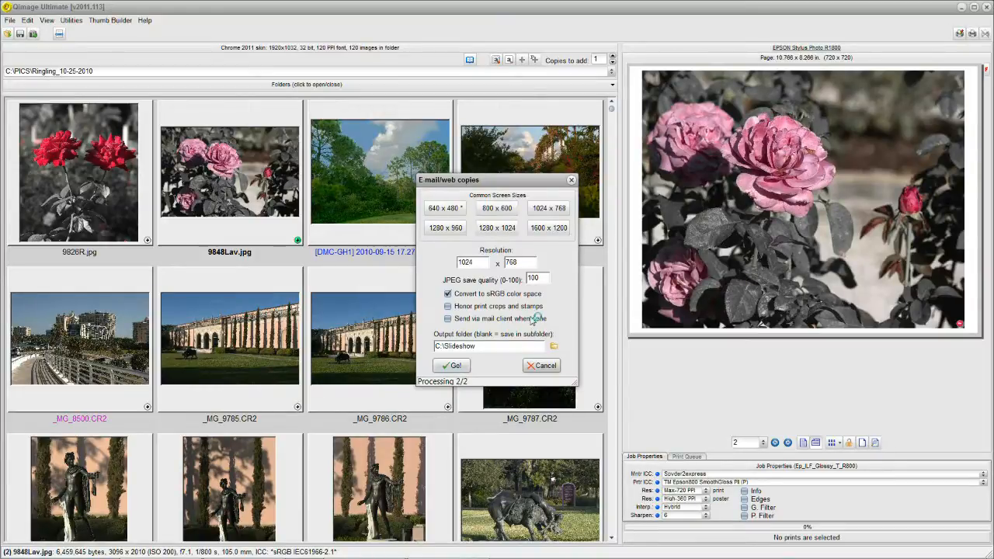
{"action": "left_click", "coordinate": [452, 365]}
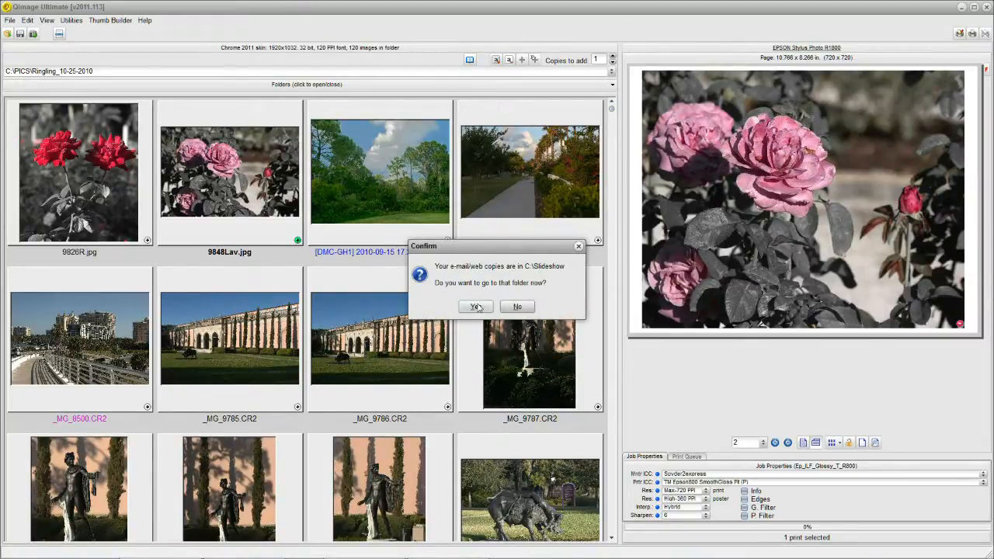
Step: View the two copies in C:\Slideshow and the e-mail subfolder, then return to the Ringling_10-25-2010 folder
{"action": "left_click", "coordinate": [475, 306]}
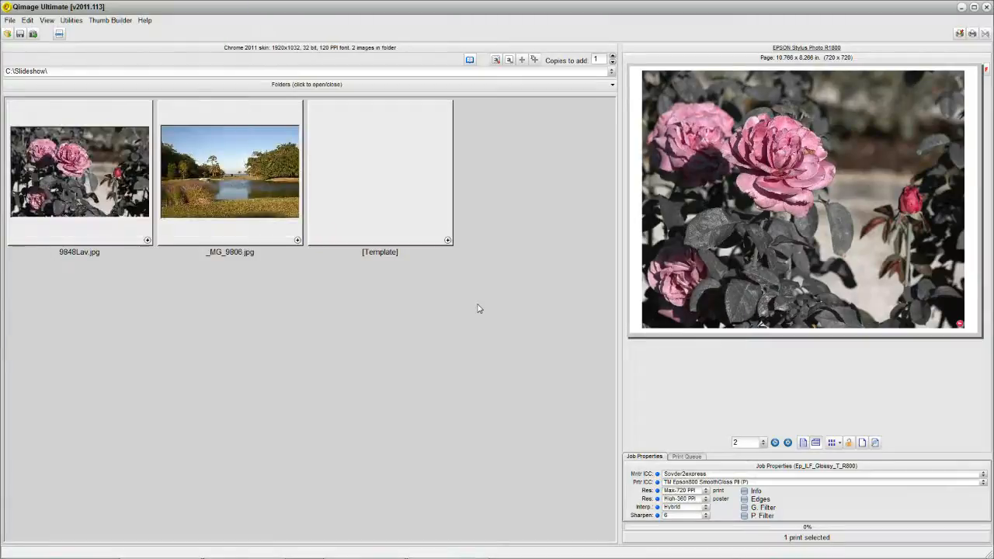
{"action": "left_click", "coordinate": [230, 171]}
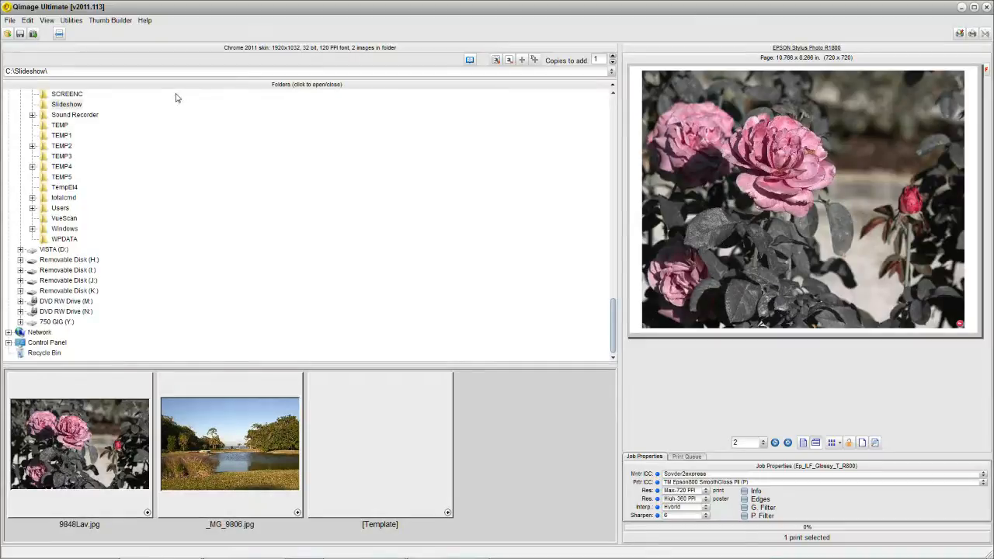
{"action": "mouse_move", "coordinate": [139, 154]}
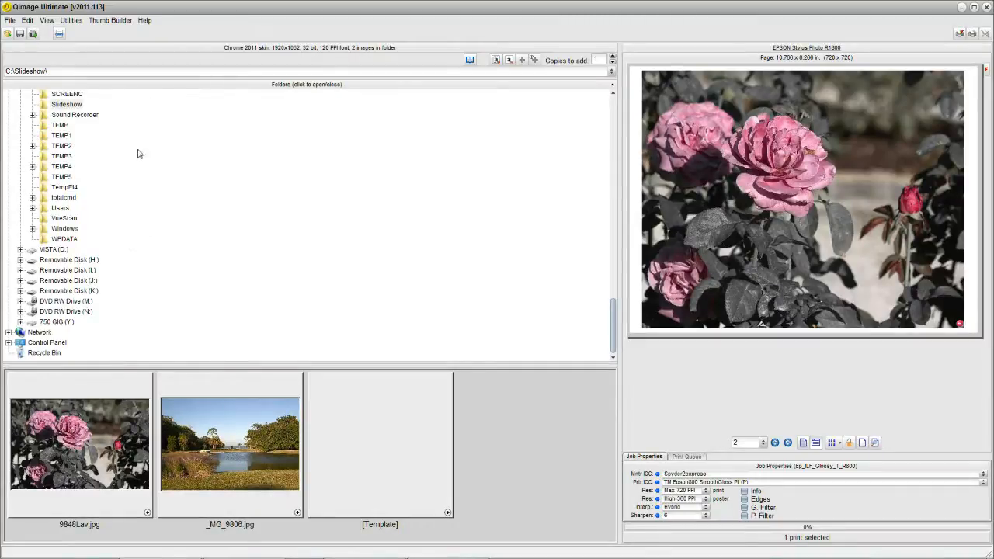
{"action": "mouse_move", "coordinate": [121, 140]}
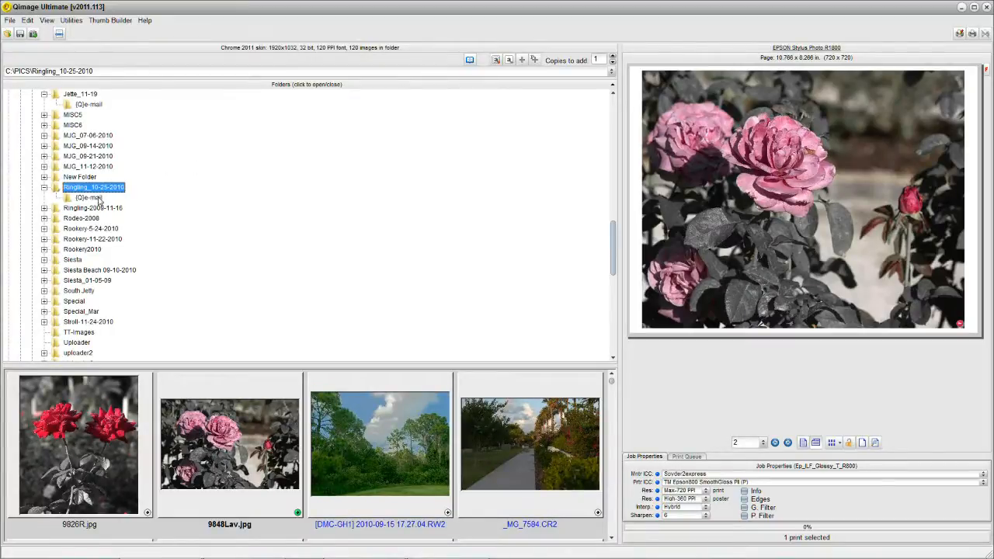
{"action": "left_click", "coordinate": [90, 197]}
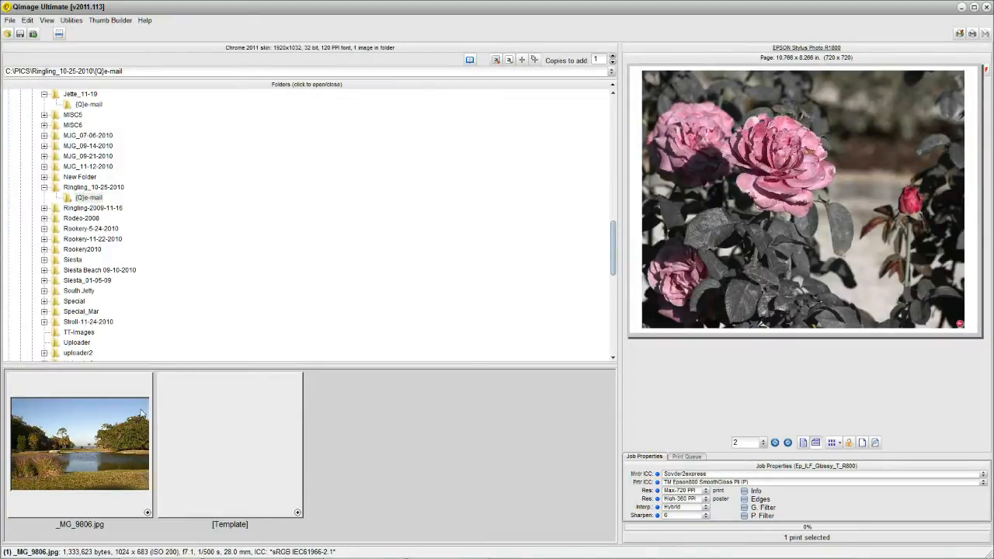
{"action": "mouse_move", "coordinate": [122, 425]}
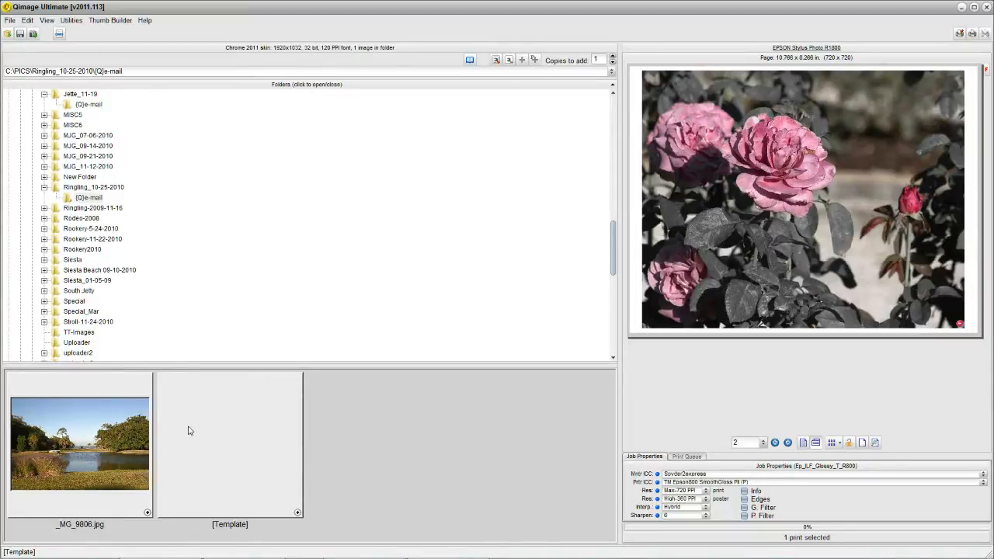
{"action": "mouse_move", "coordinate": [195, 432]}
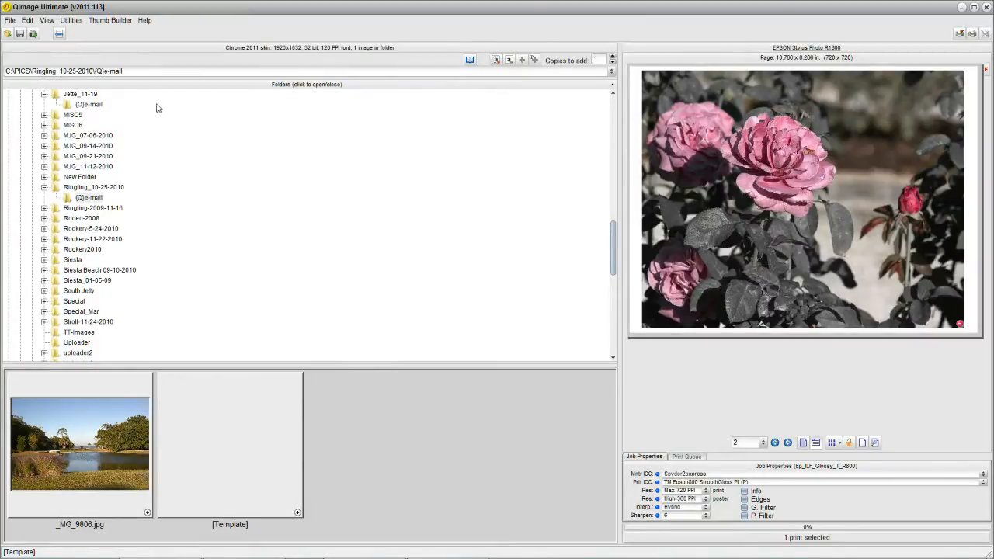
{"action": "mouse_move", "coordinate": [216, 85]}
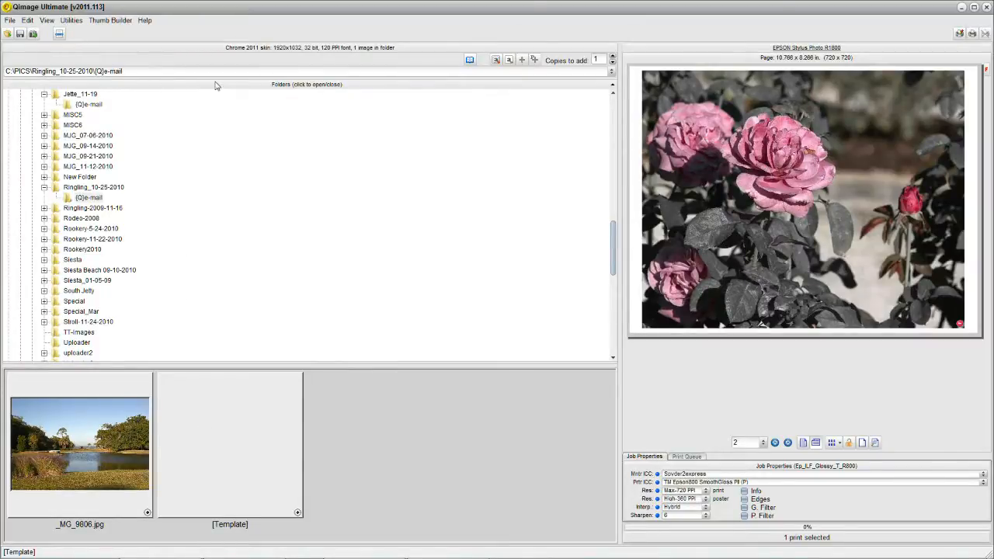
{"action": "left_click", "coordinate": [306, 84]}
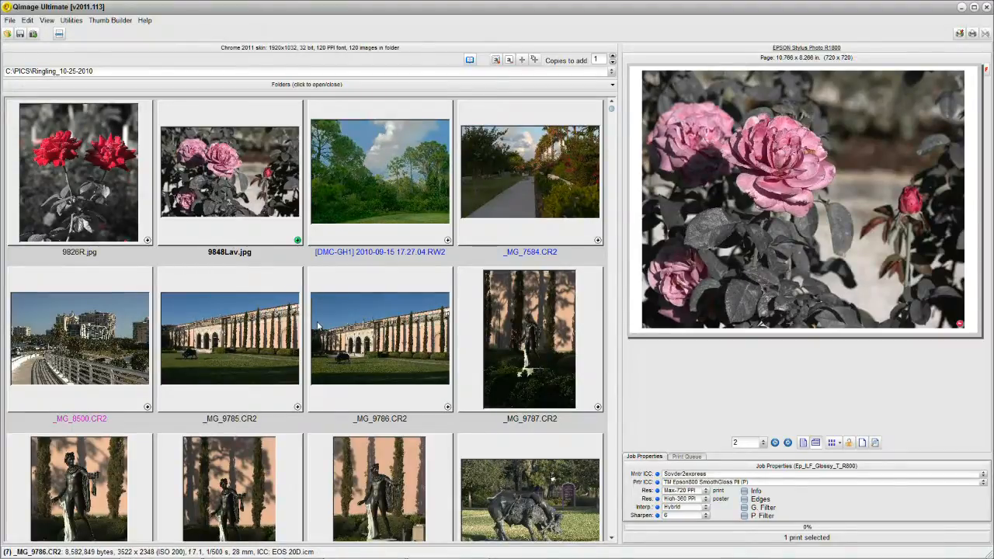
Step: Remove the earlier photos from the queue and queue _MG_9795, _MG_9802 and _MG_9804 instead
{"action": "scroll", "scroll_direction": "down", "scroll_amount": 3}
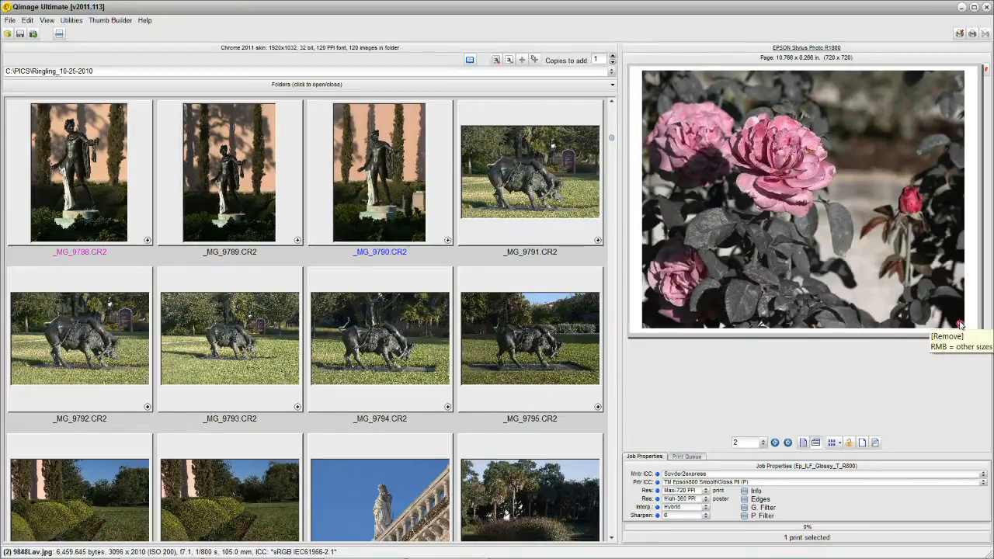
{"action": "left_click", "coordinate": [947, 335]}
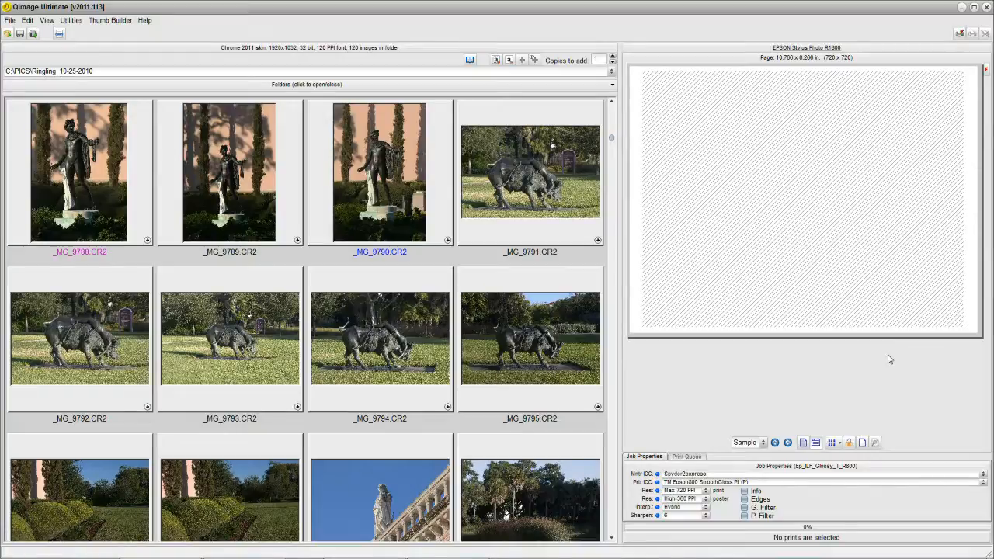
{"action": "left_click", "coordinate": [531, 339]}
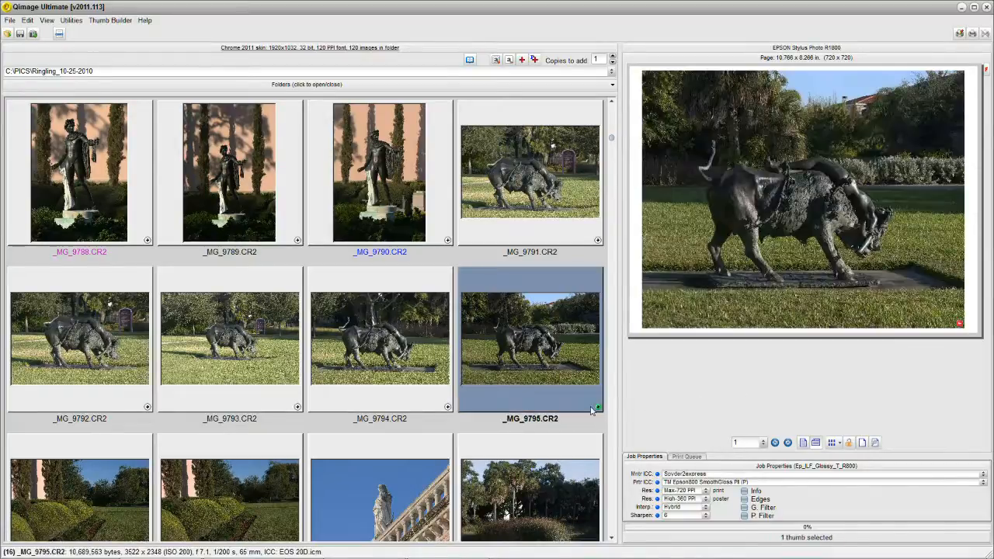
{"action": "scroll", "scroll_direction": "down", "scroll_amount": 3}
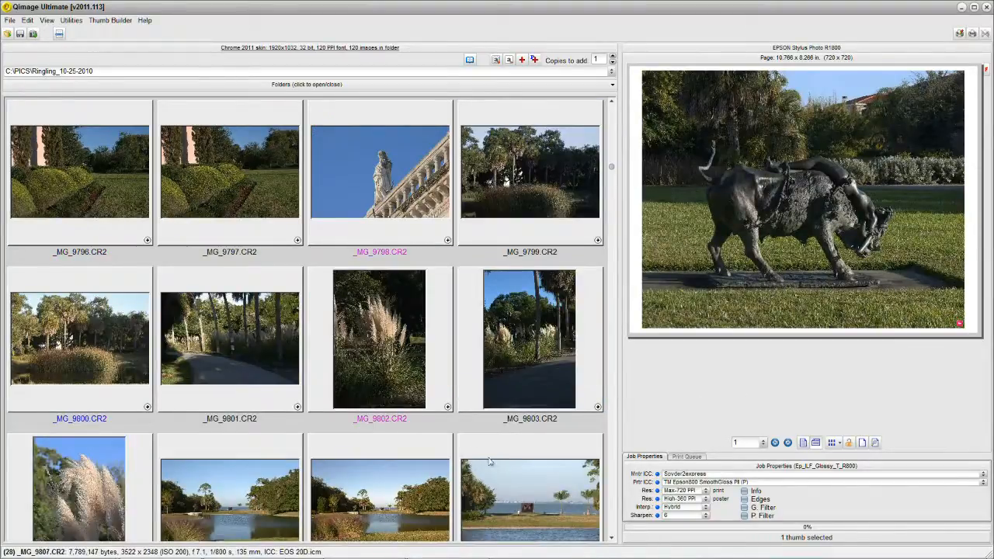
{"action": "left_click", "coordinate": [379, 338]}
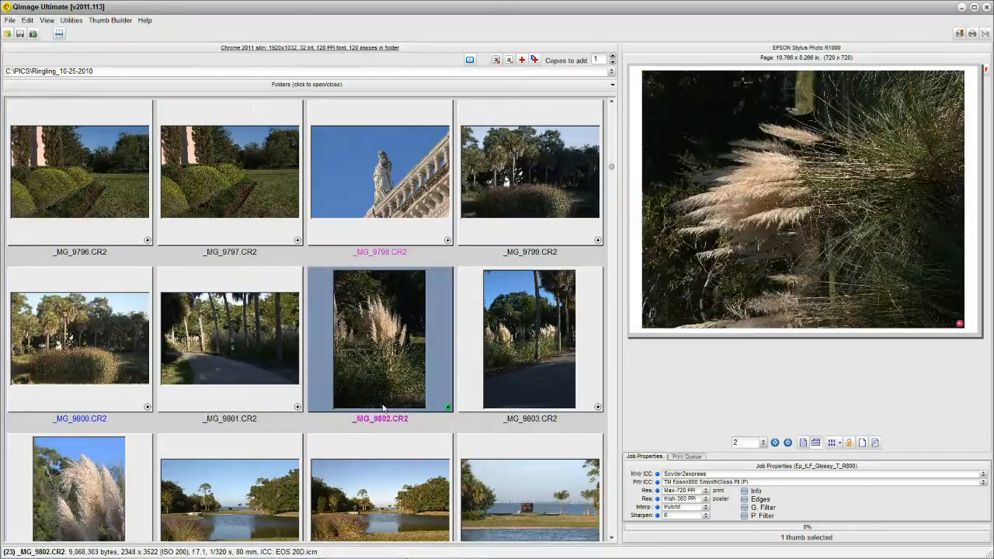
{"action": "scroll", "scroll_direction": "down", "scroll_amount": 3}
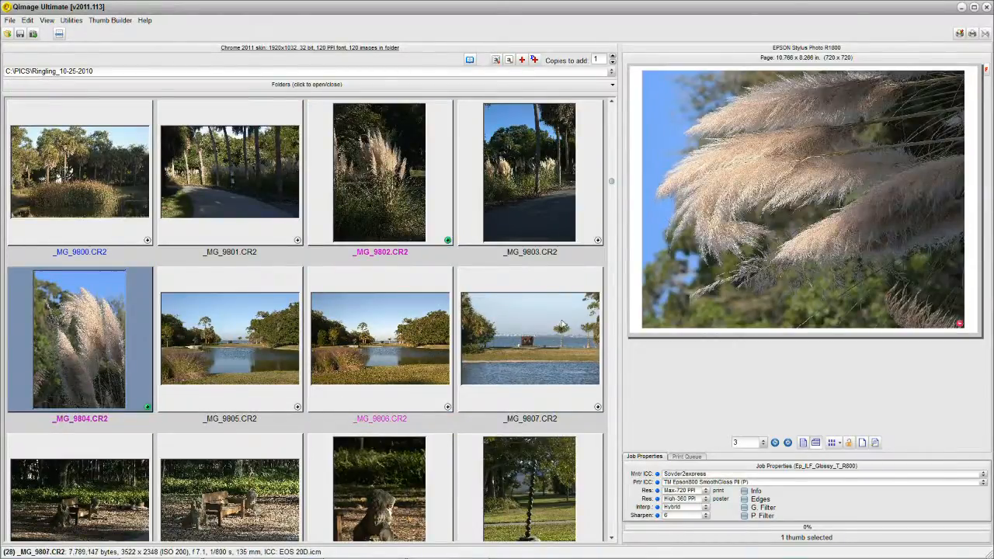
{"action": "right_click", "coordinate": [804, 199]}
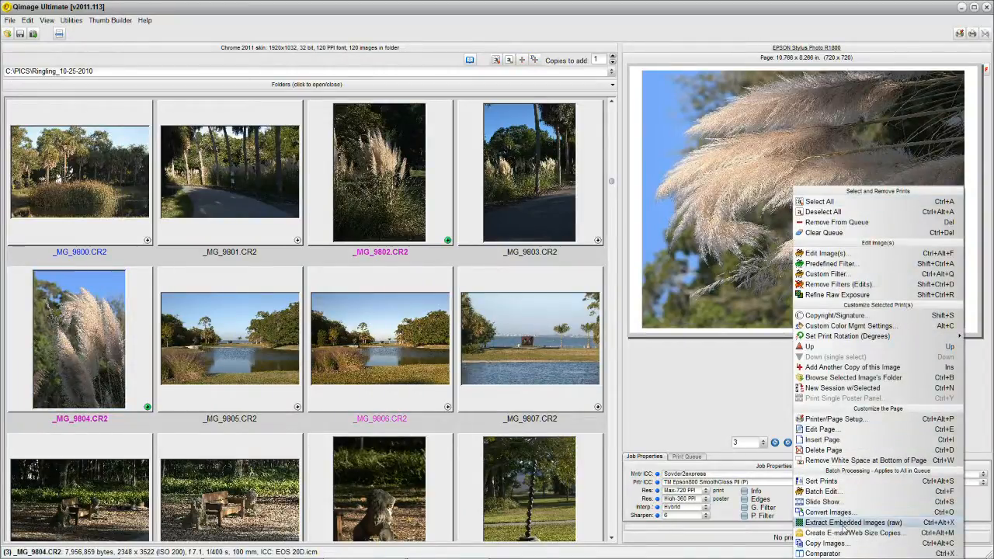
Step: Generate web-size copies of the three photos into C:\Slideshow and view all five JPEGs there
{"action": "left_click", "coordinate": [854, 533]}
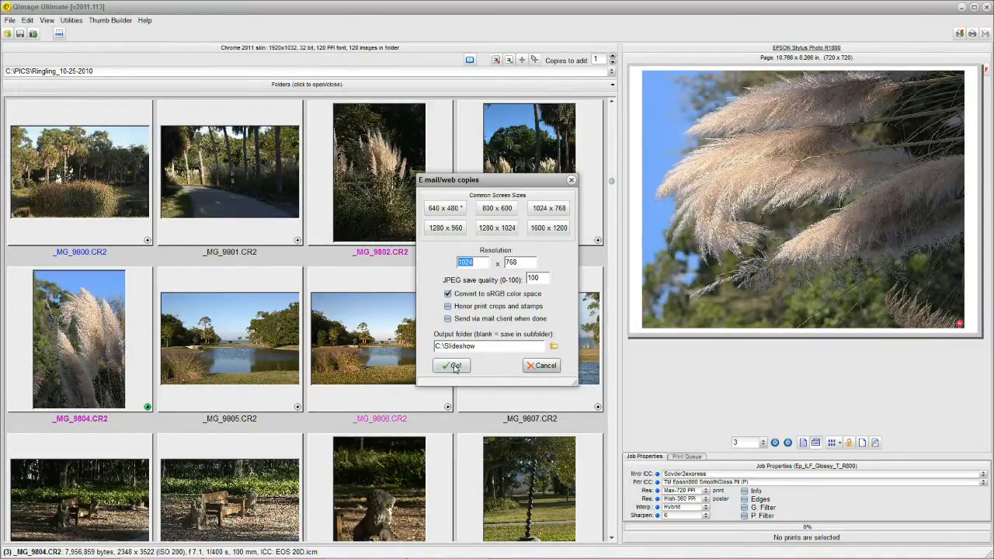
{"action": "left_click", "coordinate": [453, 366]}
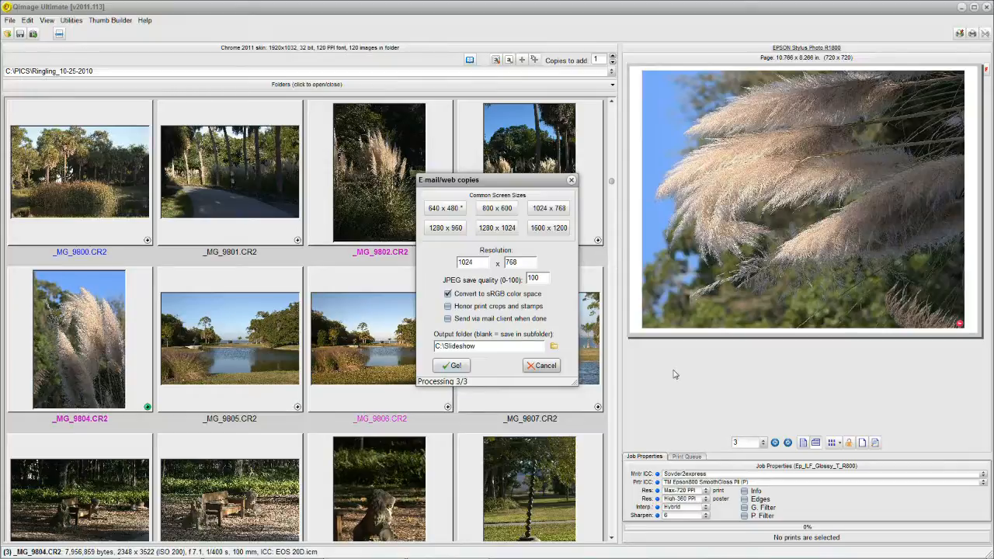
{"action": "mouse_move", "coordinate": [674, 384]}
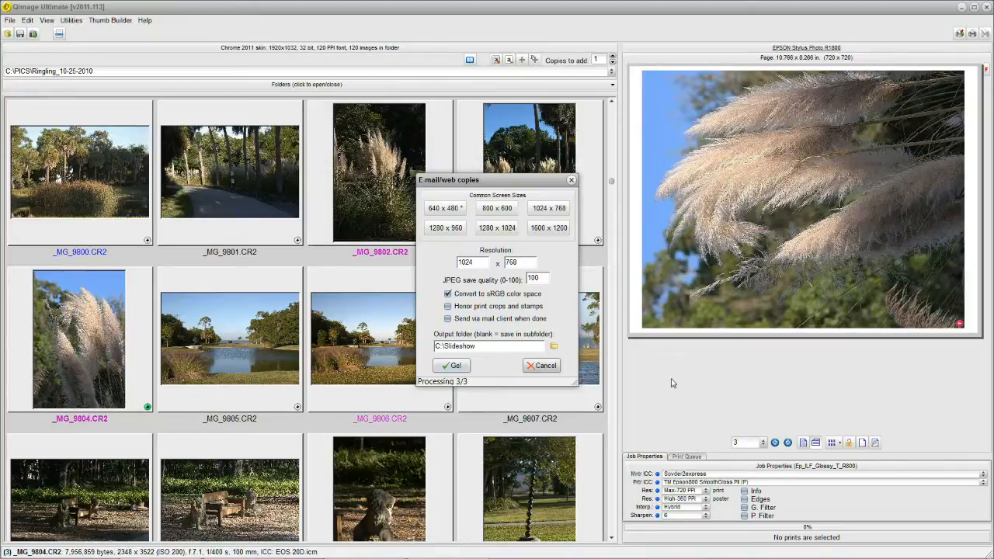
{"action": "left_click", "coordinate": [453, 364]}
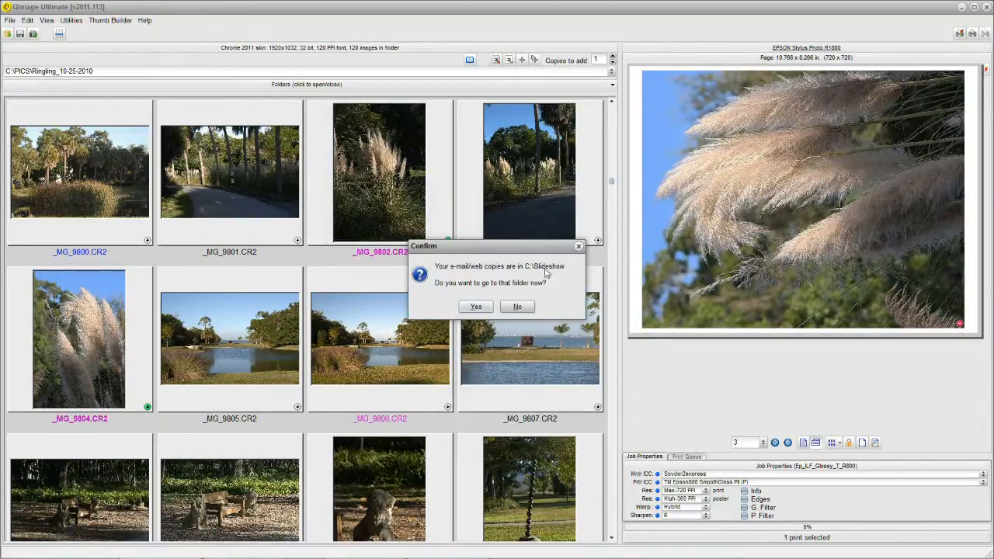
{"action": "left_click", "coordinate": [475, 305]}
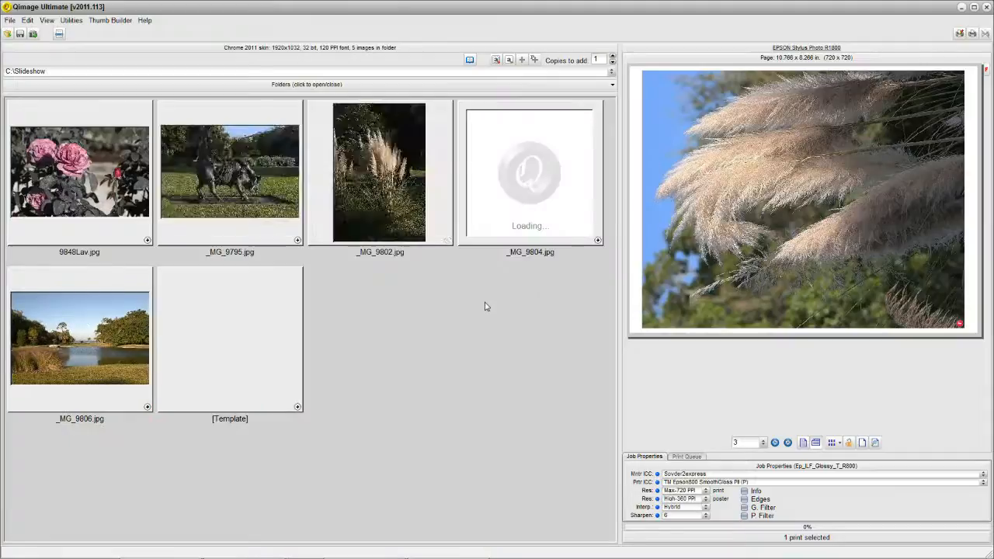